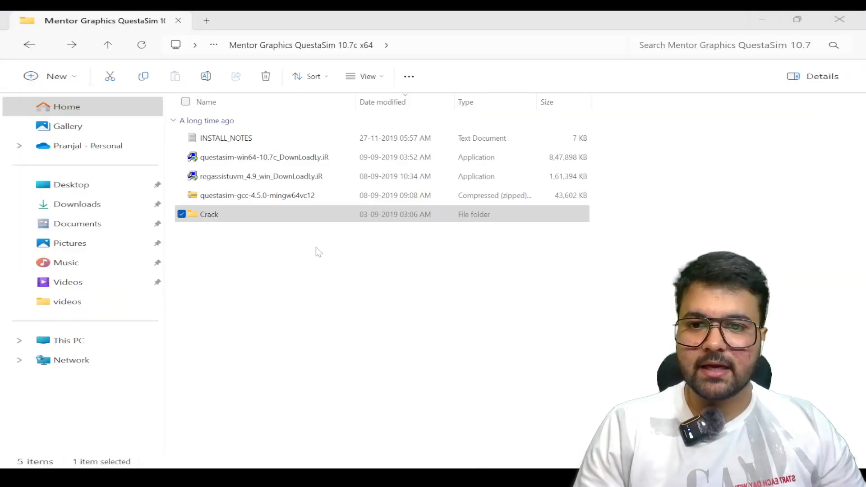
Run the questasim-win64-10.7c_DownLoadLy.iR installer to bring up the Questa splash screen
{"action": "left_click", "coordinate": [264, 157]}
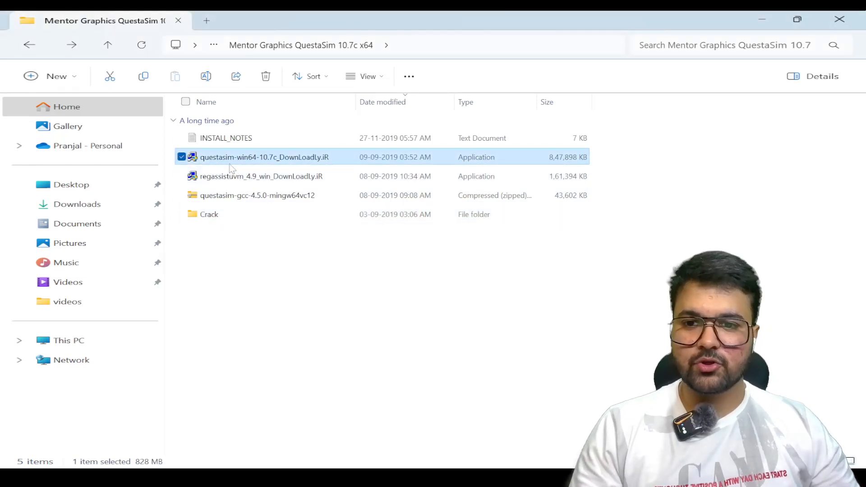
{"action": "mouse_move", "coordinate": [293, 177]}
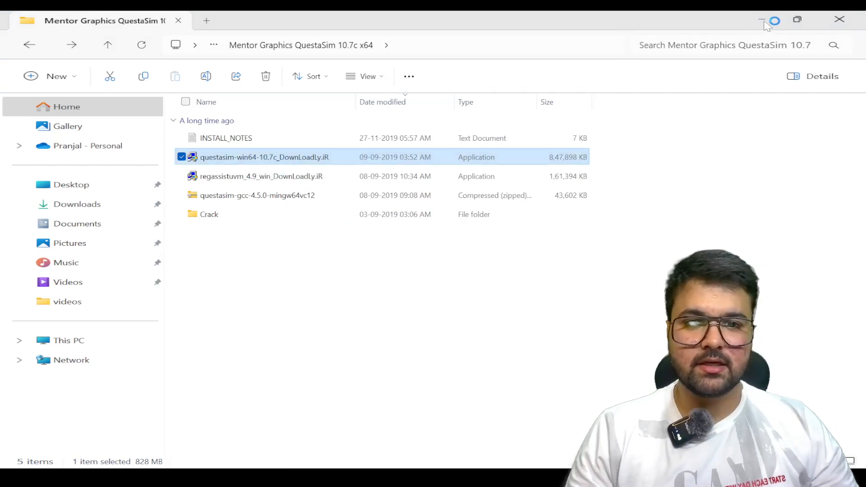
{"action": "double_click", "coordinate": [257, 157]}
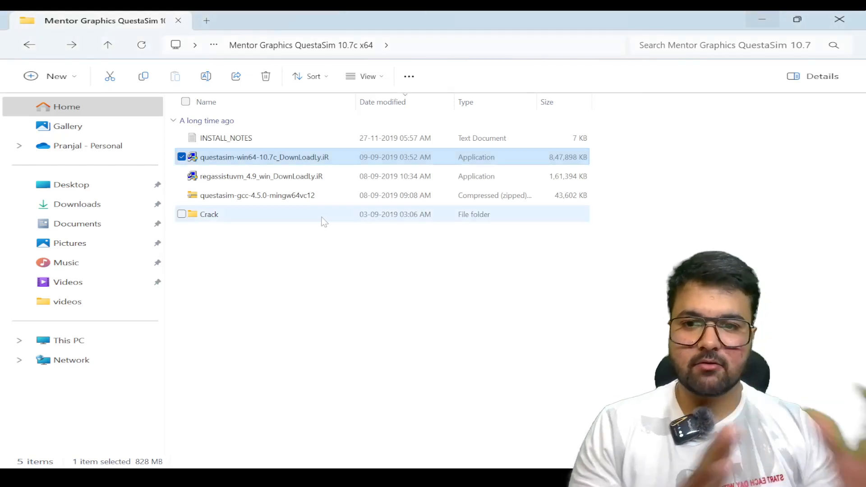
{"action": "mouse_move", "coordinate": [324, 220]}
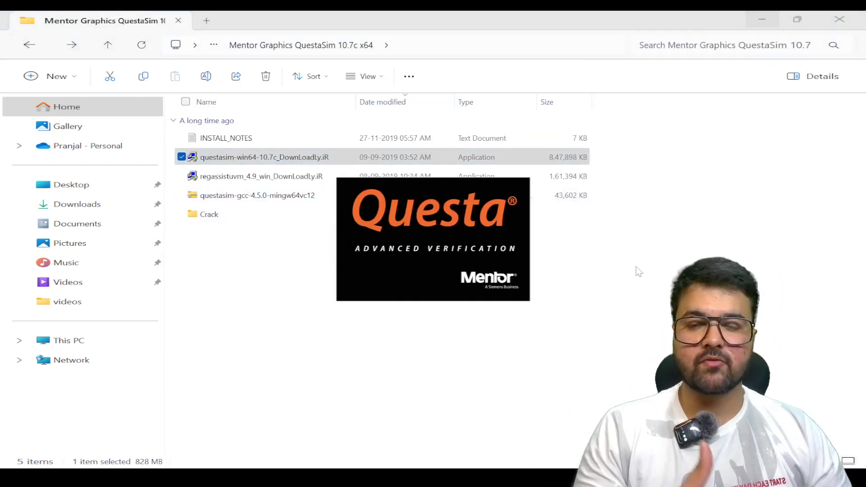
{"action": "double_click", "coordinate": [264, 157]}
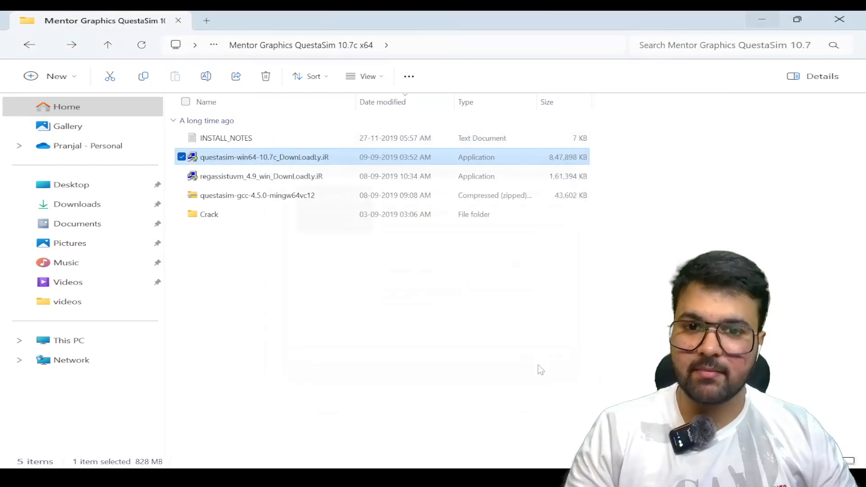
Install to C:\questasim64_10.7c, create that directory, and accept the license agreement
{"action": "double_click", "coordinate": [262, 157]}
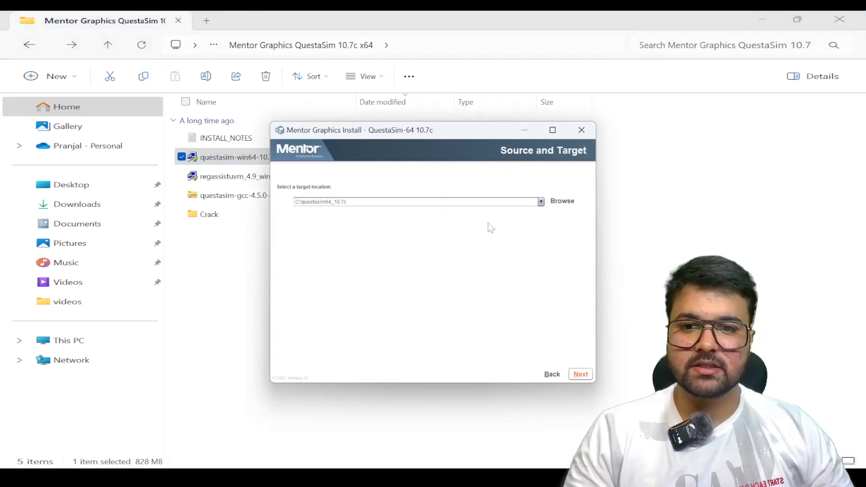
{"action": "left_click", "coordinate": [581, 374]}
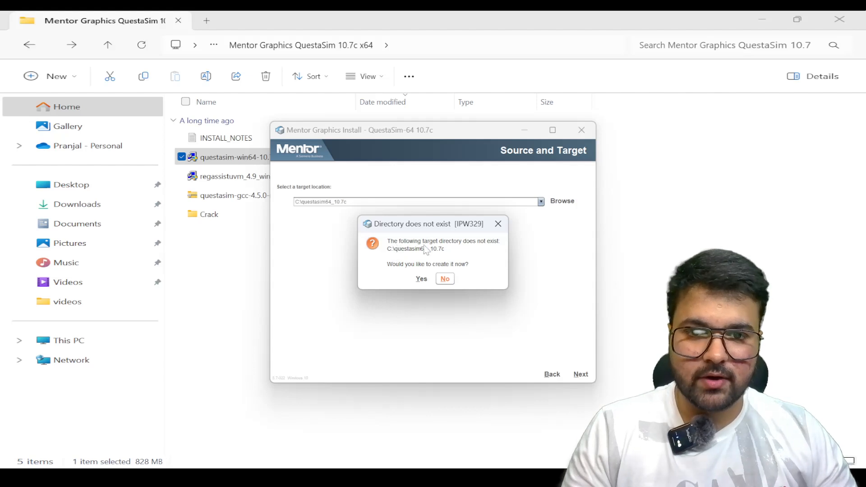
{"action": "mouse_move", "coordinate": [473, 253]}
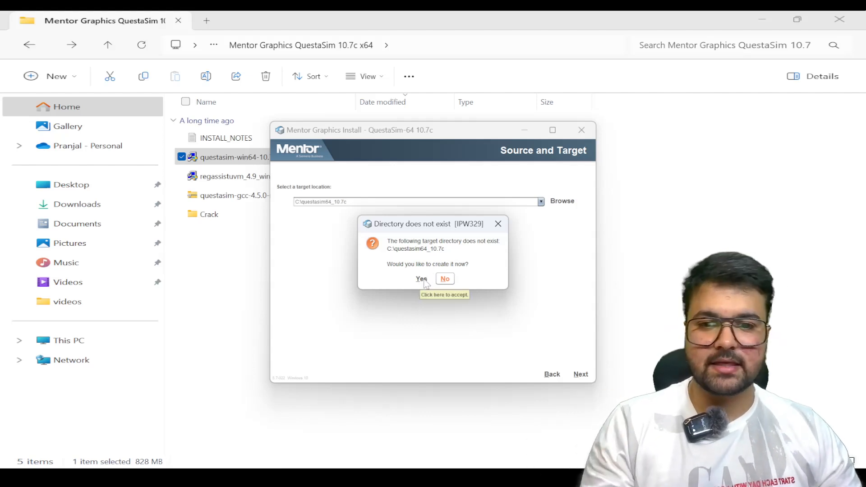
{"action": "left_click", "coordinate": [420, 278]}
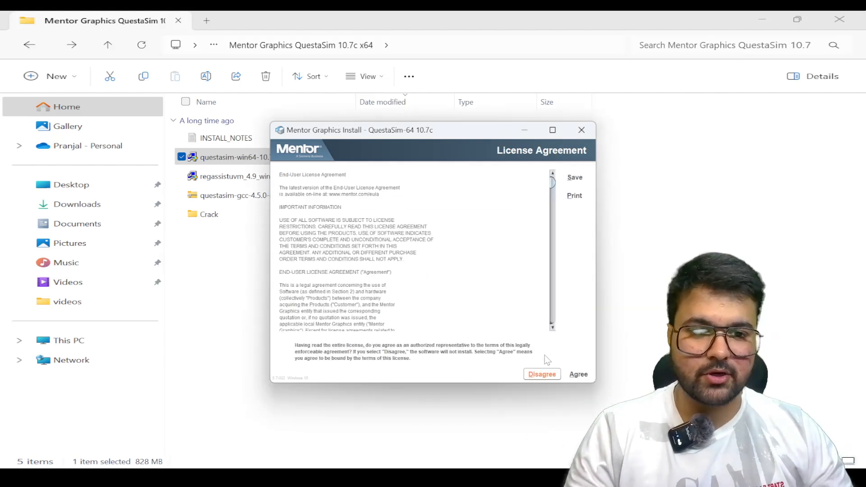
{"action": "mouse_move", "coordinate": [543, 375]}
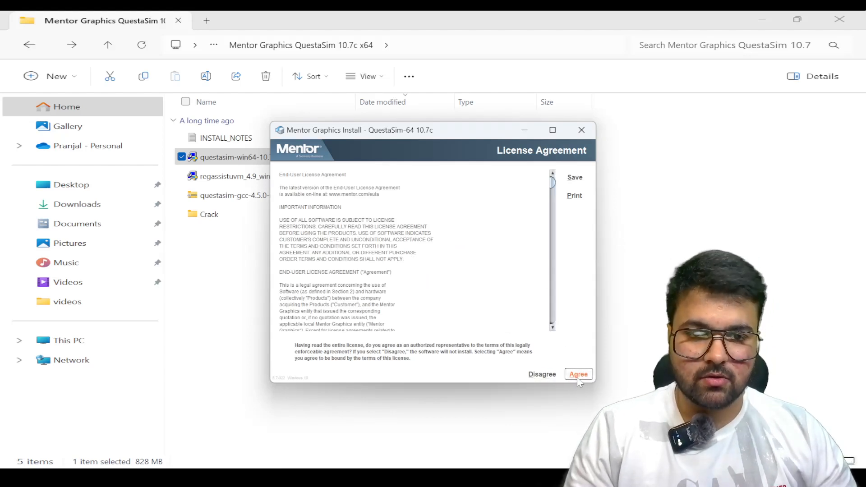
{"action": "left_click", "coordinate": [579, 374]}
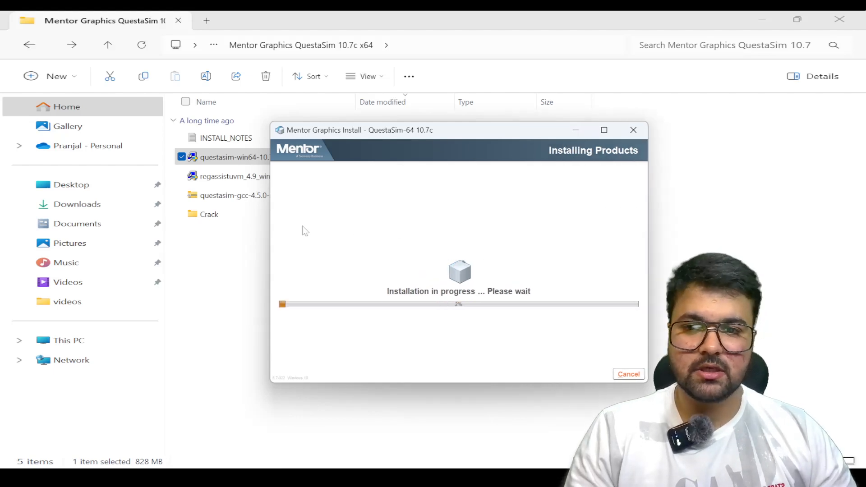
Move the installer window aside while the product files copy
{"action": "left_click_drag", "start_coordinate": [354, 130], "coordinate": [431, 87]}
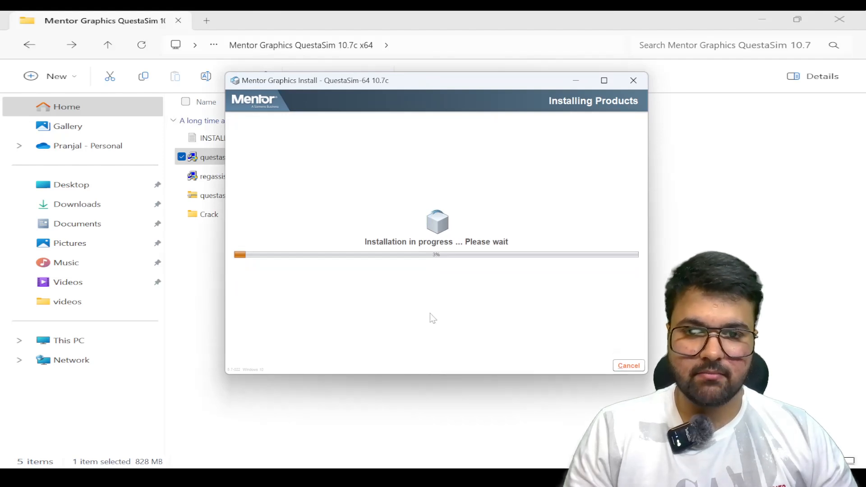
{"action": "mouse_move", "coordinate": [437, 268]}
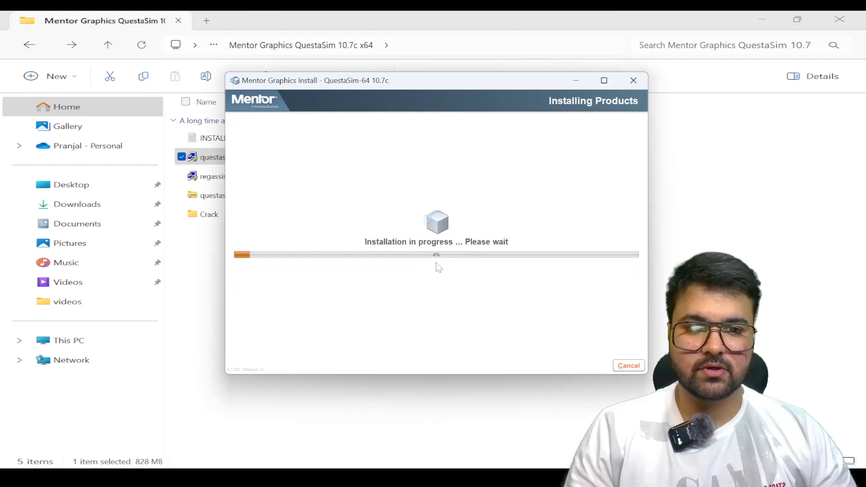
{"action": "mouse_move", "coordinate": [498, 287]}
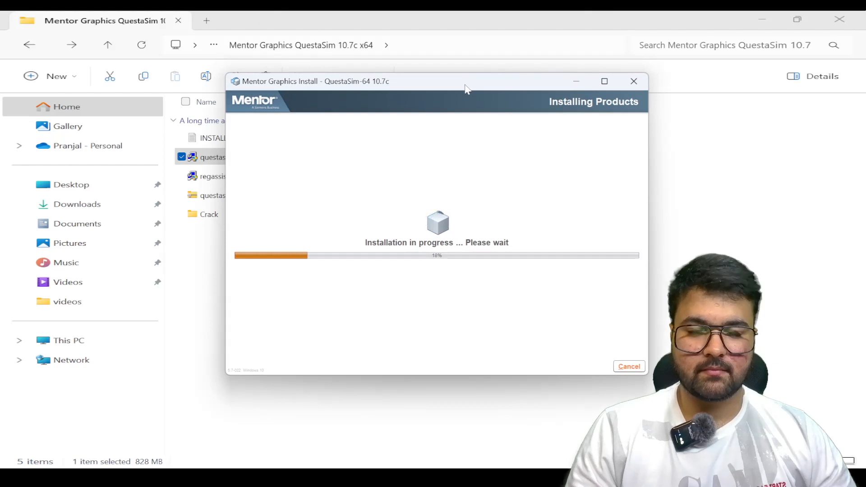
{"action": "mouse_move", "coordinate": [469, 283]}
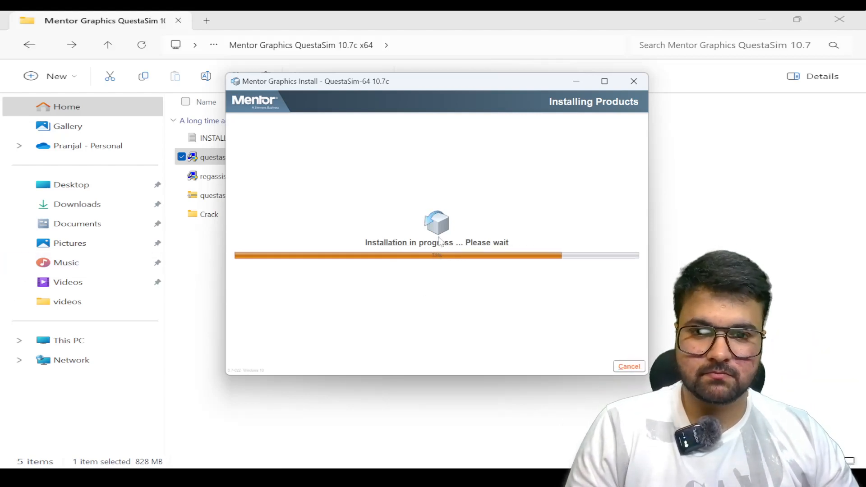
{"action": "mouse_move", "coordinate": [300, 166]}
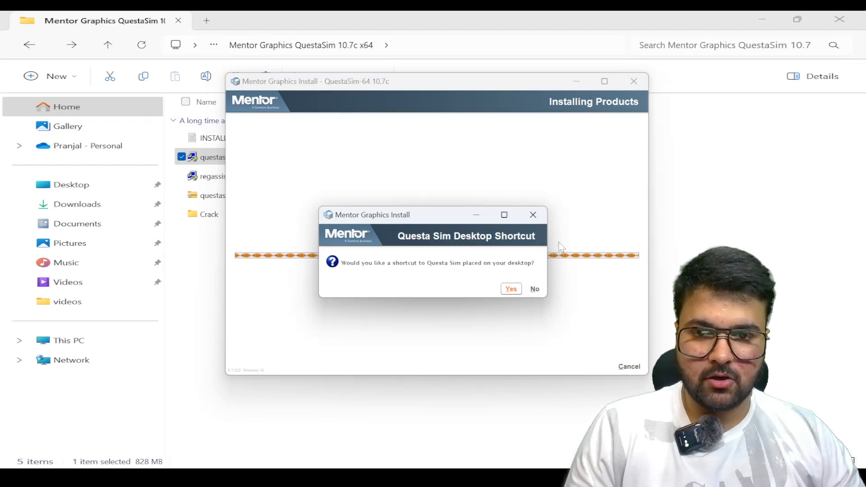
Accept the desktop shortcut, adding Questa Sim to Path, and the hardware key driver install
{"action": "left_click", "coordinate": [511, 289]}
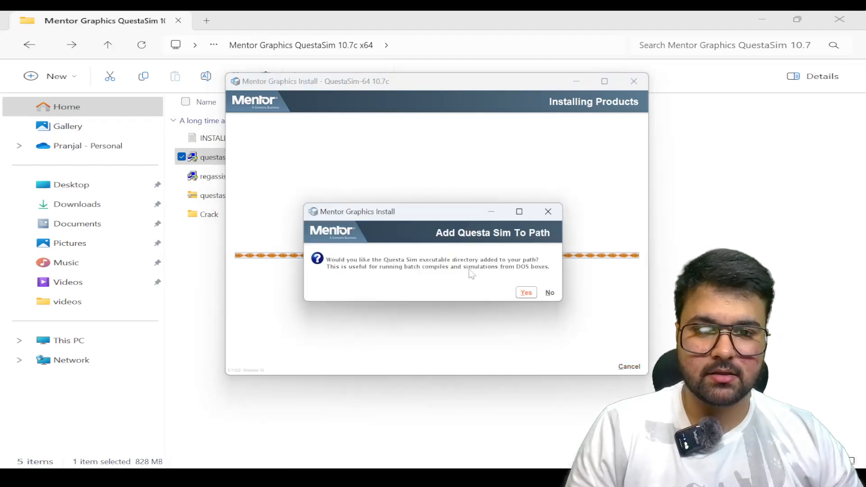
{"action": "mouse_move", "coordinate": [346, 282]}
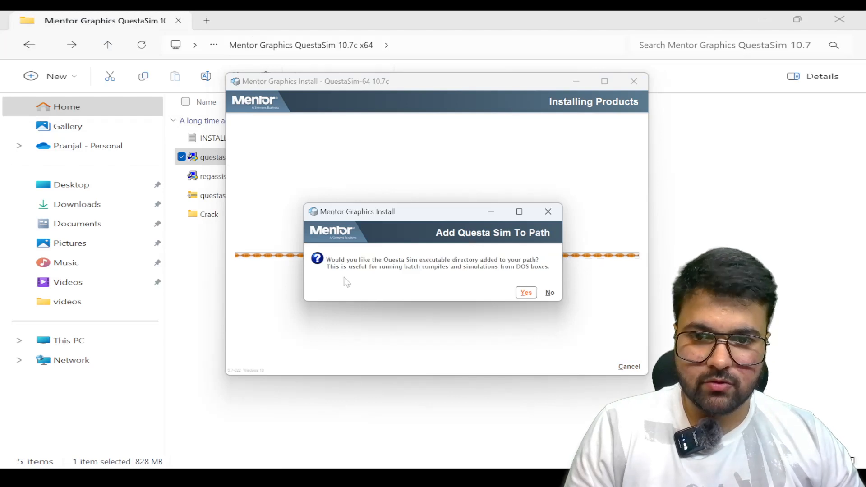
{"action": "mouse_move", "coordinate": [384, 271]}
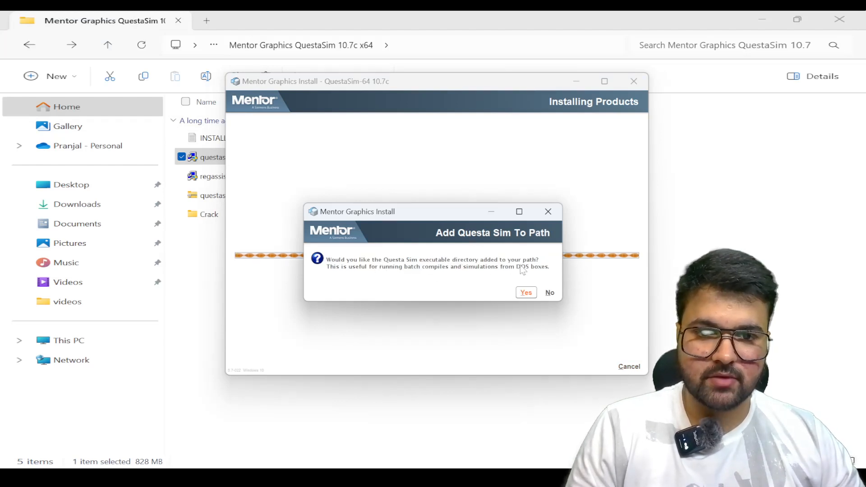
{"action": "left_click", "coordinate": [526, 293]}
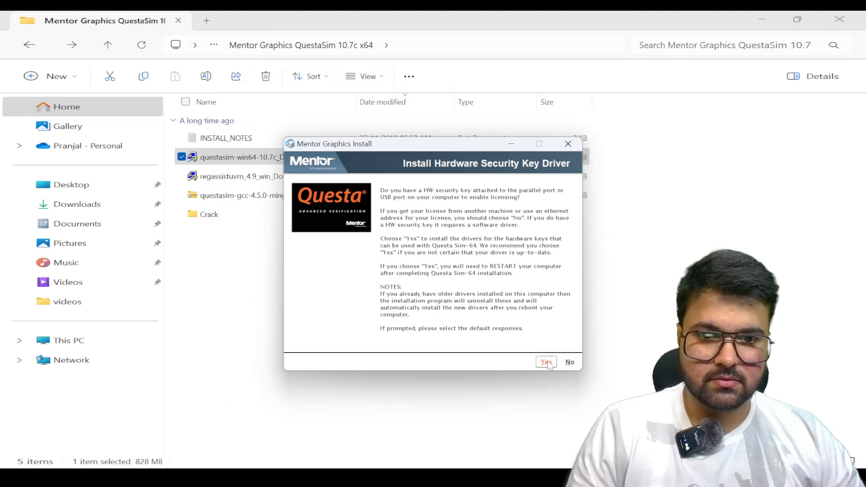
{"action": "left_click", "coordinate": [546, 363]}
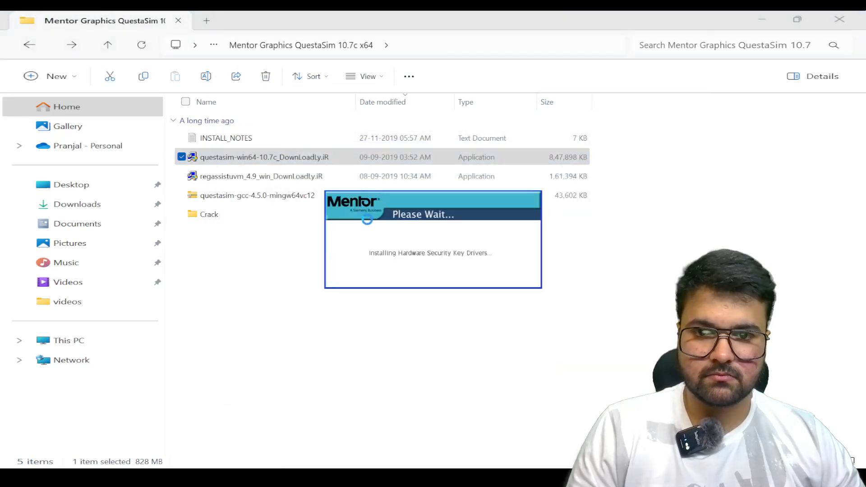
{"action": "mouse_move", "coordinate": [474, 314]}
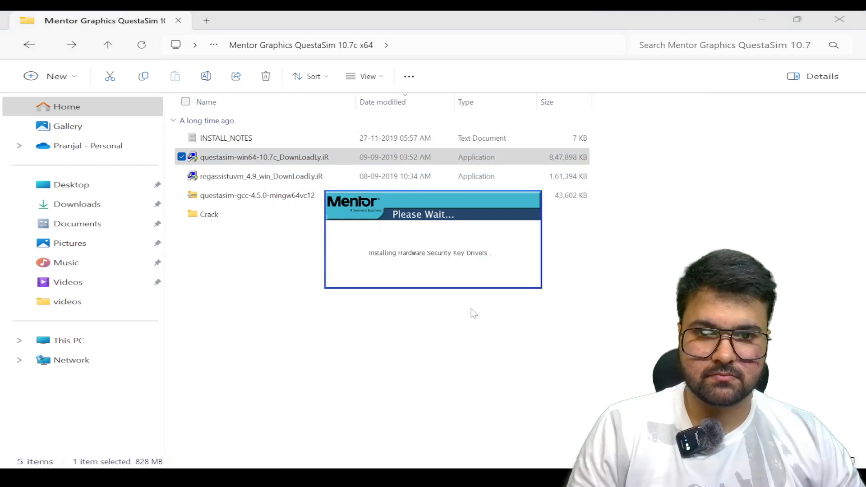
{"action": "mouse_move", "coordinate": [375, 298]}
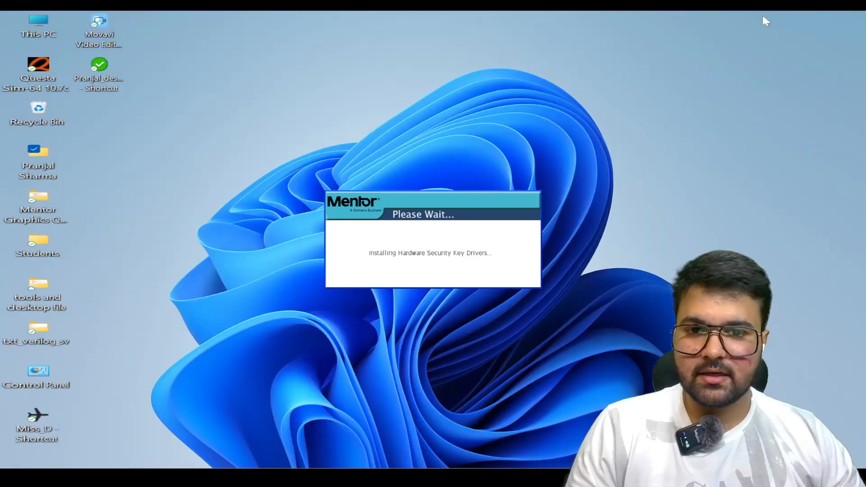
Browse from This PC into C:\questasim64_10.7c in a maximized window
{"action": "double_click", "coordinate": [38, 21]}
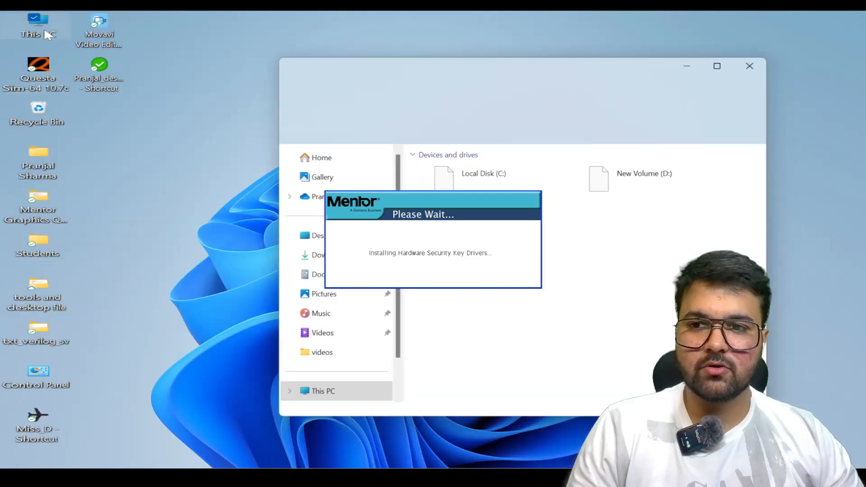
{"action": "left_click", "coordinate": [717, 66]}
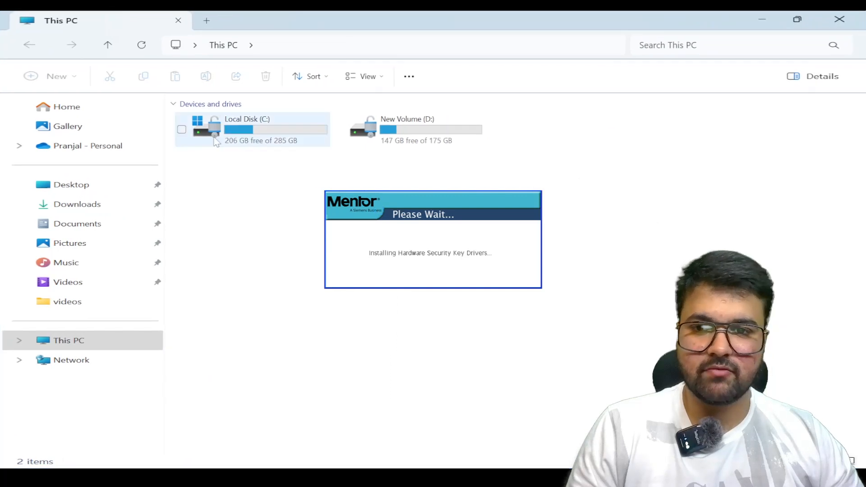
{"action": "double_click", "coordinate": [265, 130]}
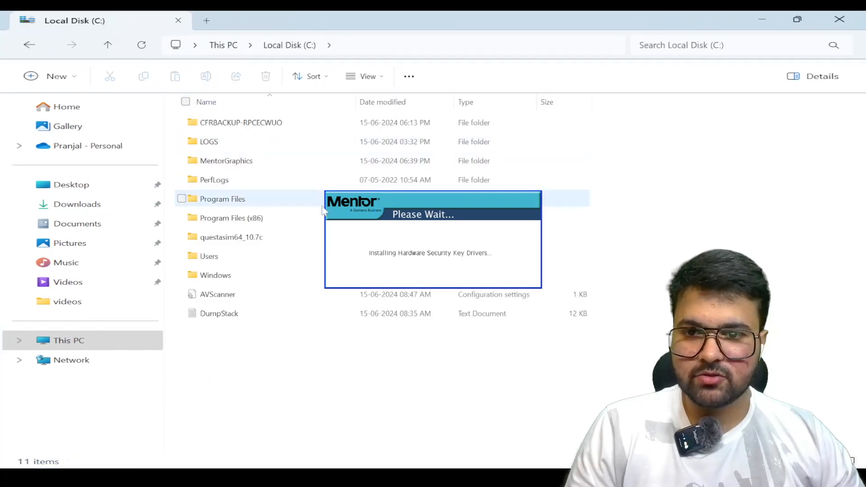
{"action": "left_click", "coordinate": [226, 161]}
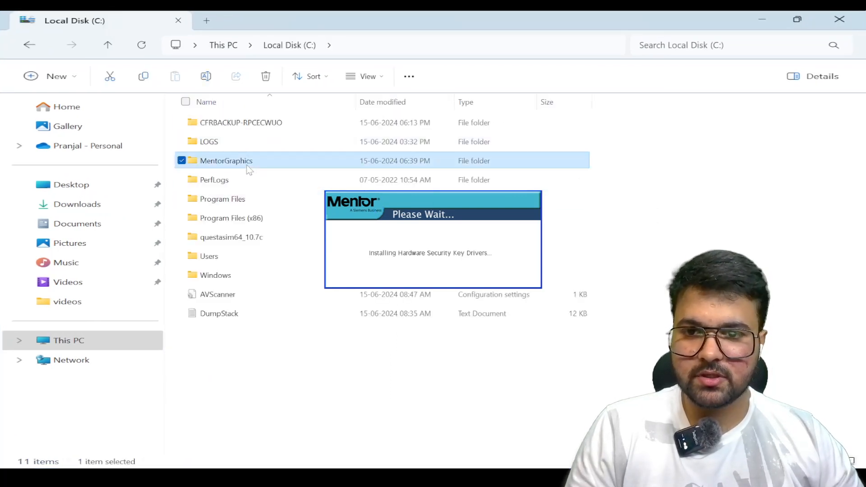
{"action": "double_click", "coordinate": [226, 161]}
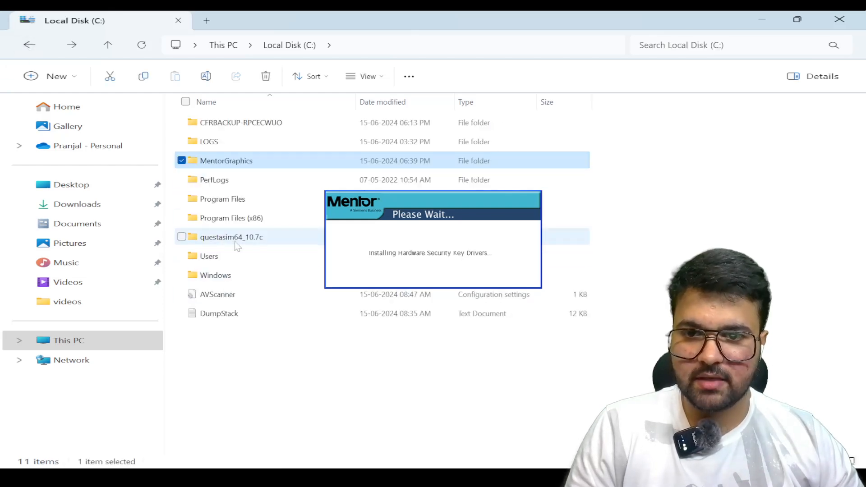
{"action": "double_click", "coordinate": [231, 237]}
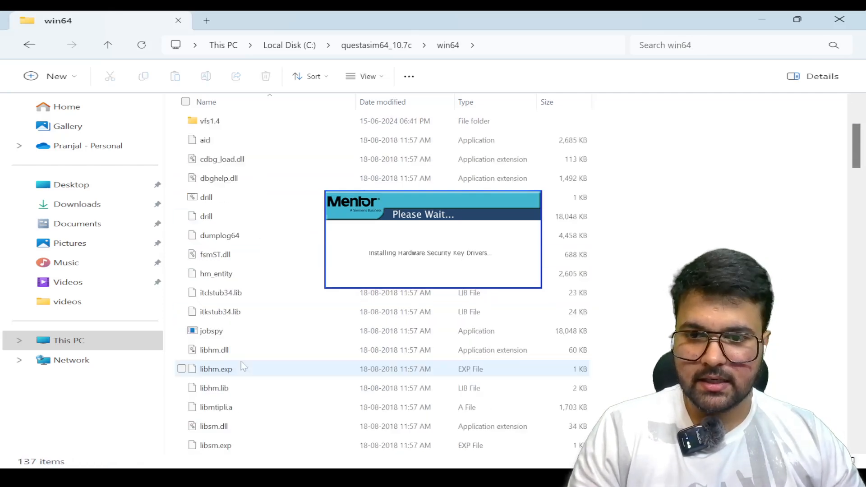
Check the win64 folder contents, then minimize that window
{"action": "scroll", "scroll_direction": "down", "scroll_amount": 3}
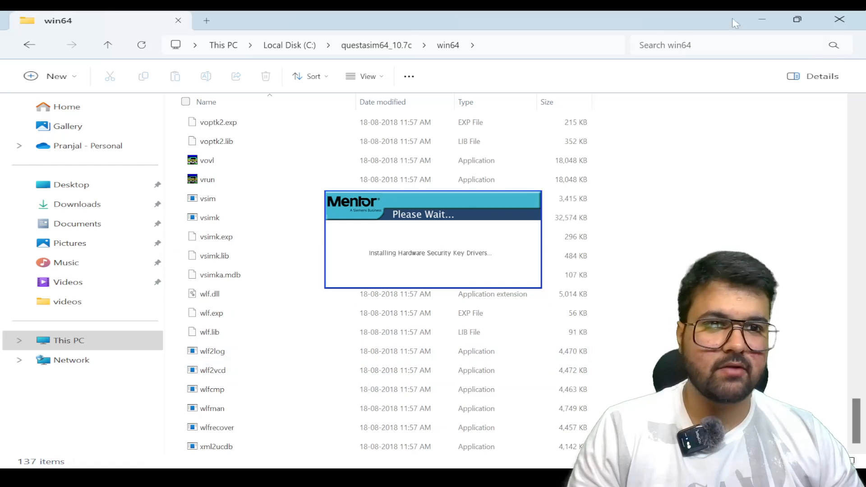
{"action": "mouse_move", "coordinate": [763, 21]}
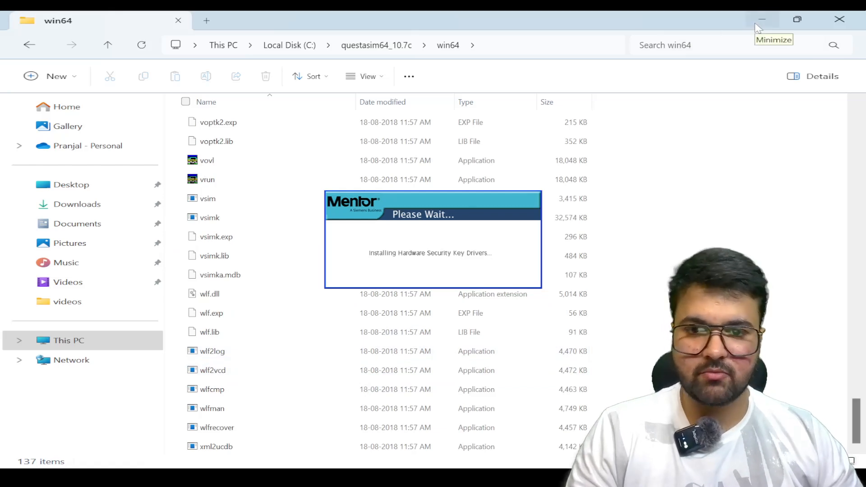
{"action": "left_click", "coordinate": [765, 19]}
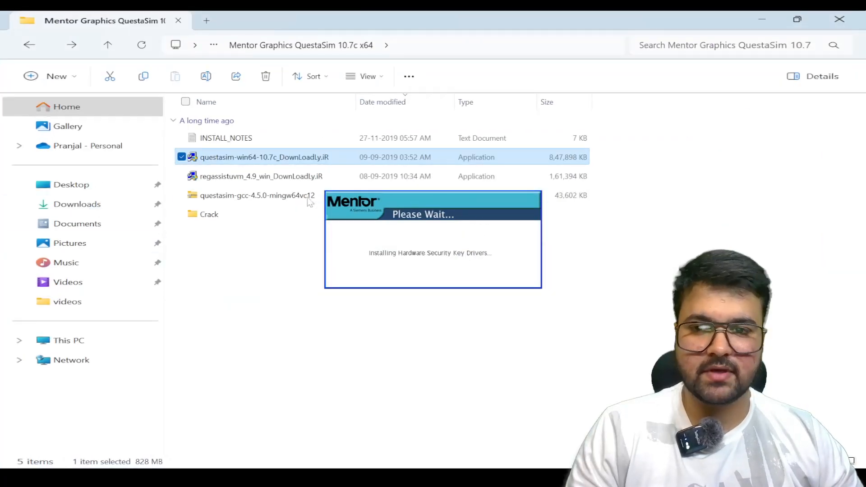
{"action": "mouse_move", "coordinate": [210, 215]}
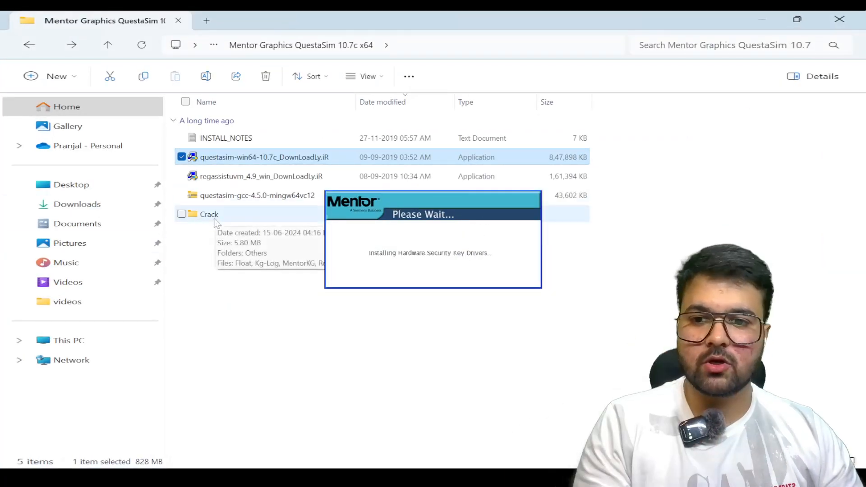
Open Crack > Others > 2 and select the Patch, MentorKG and MGLS.DLL files
{"action": "double_click", "coordinate": [208, 214]}
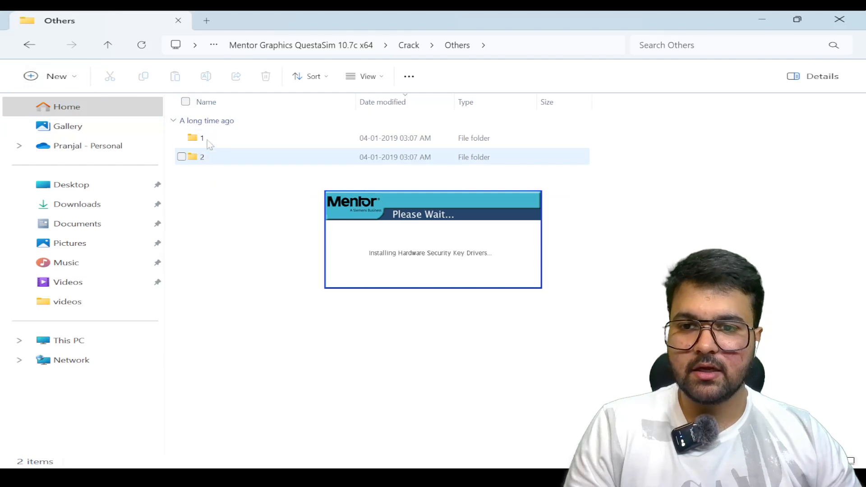
{"action": "left_click", "coordinate": [201, 137]}
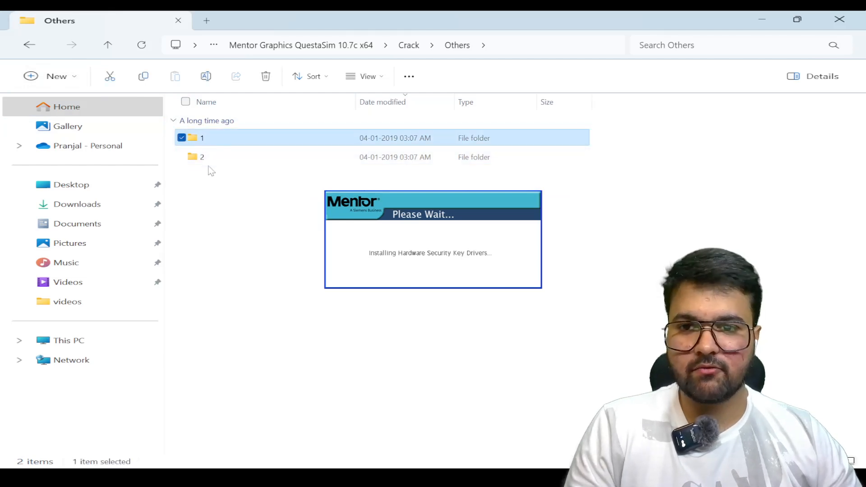
{"action": "double_click", "coordinate": [202, 157]}
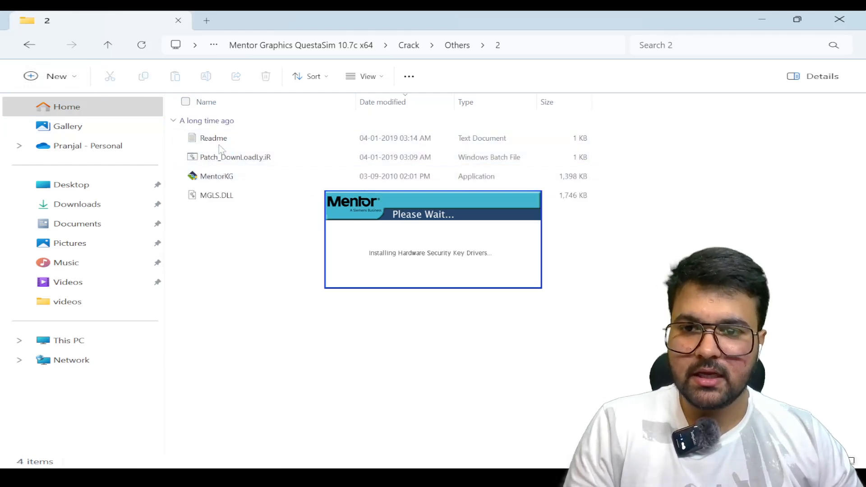
{"action": "left_click", "coordinate": [214, 138]}
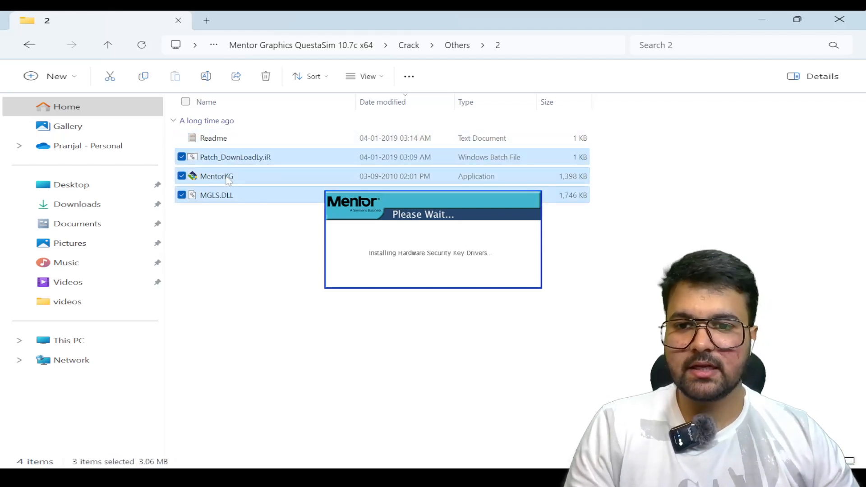
{"action": "mouse_move", "coordinate": [195, 192]}
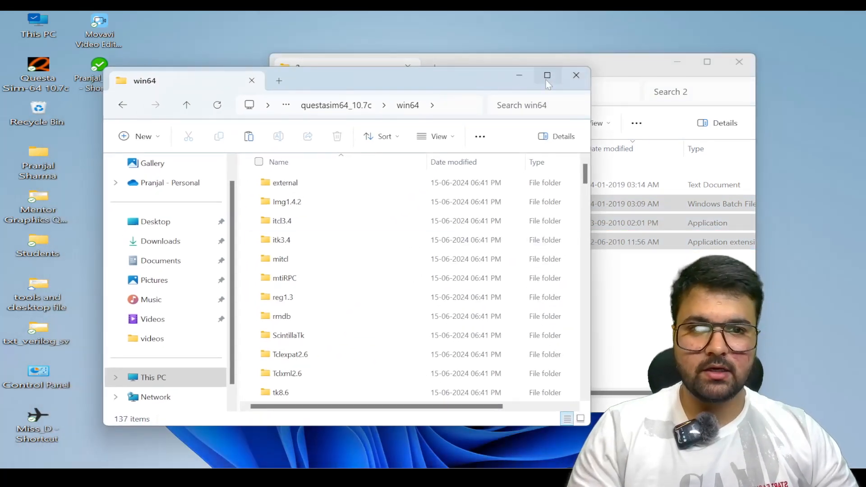
Bring the maximized win64 folder forward and confirm MentorKG and MGLS.DLL appear among 140 items
{"action": "left_click", "coordinate": [547, 75]}
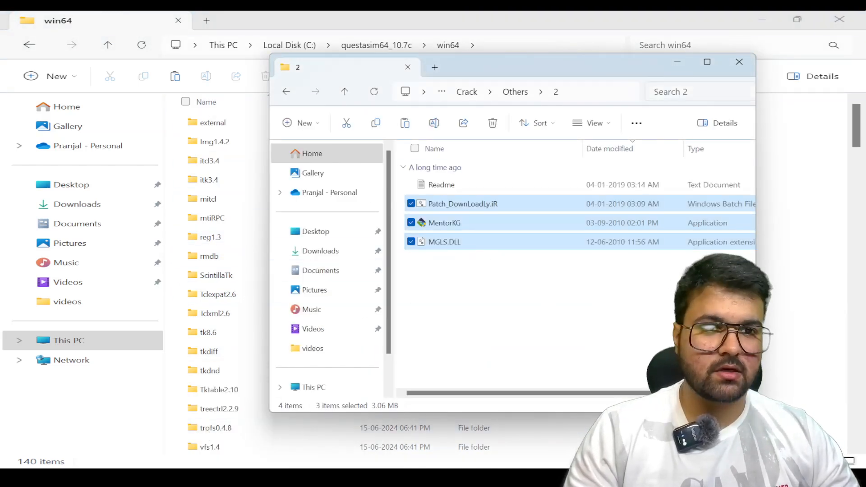
{"action": "left_click", "coordinate": [740, 62]}
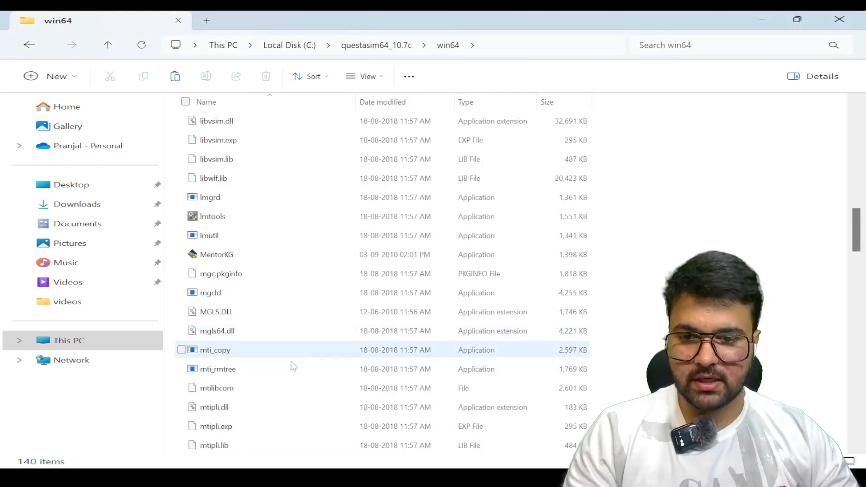
{"action": "scroll", "scroll_direction": "down", "scroll_amount": 3}
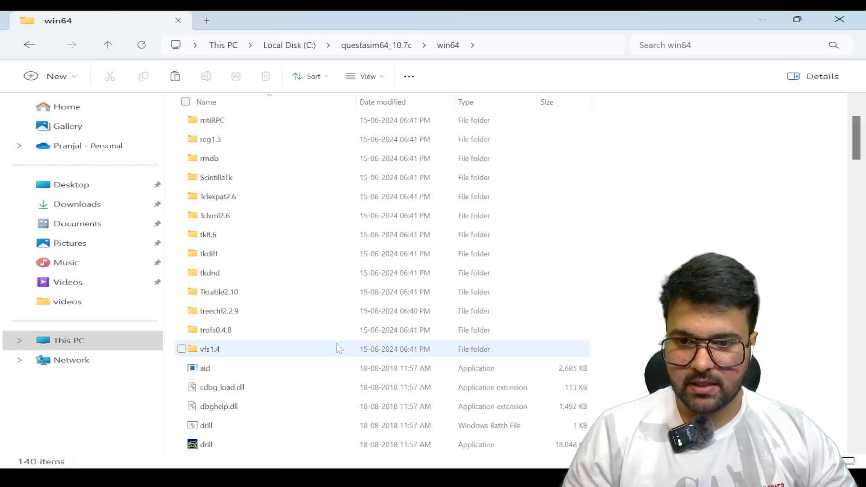
{"action": "mouse_move", "coordinate": [297, 393]}
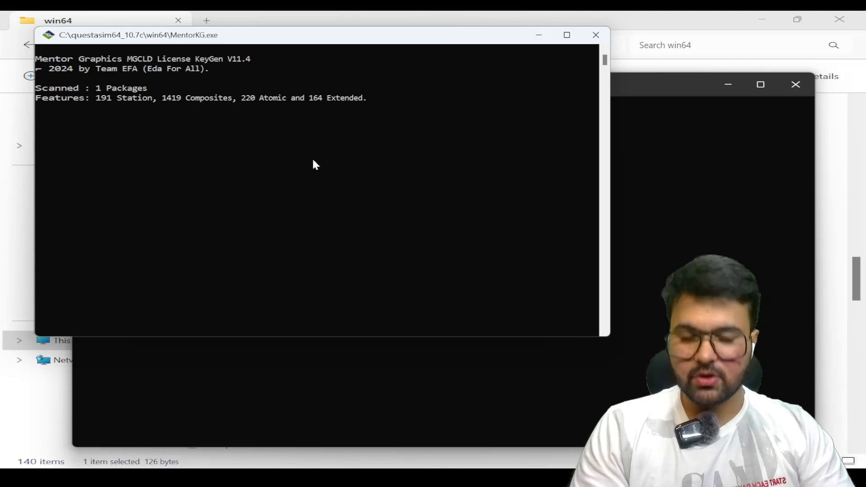
{"action": "mouse_move", "coordinate": [325, 161]}
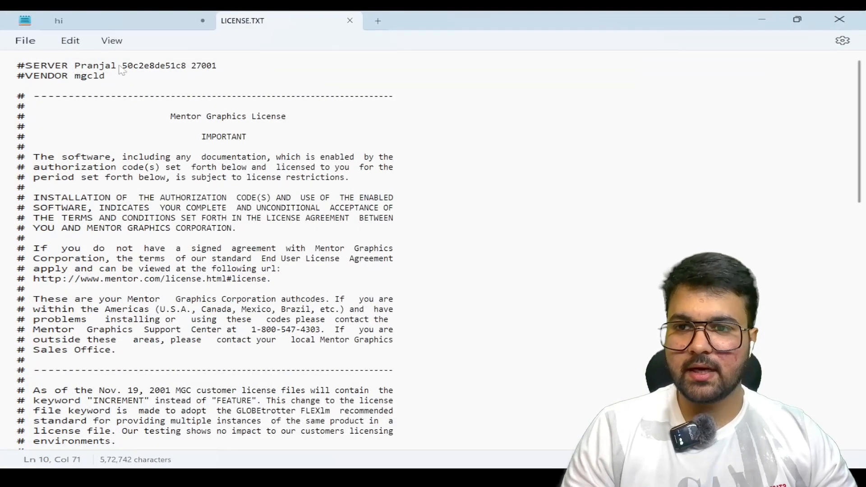
Save the license from Notepad as LICENSE.txt, browsing toward Local Disk (C:)
{"action": "scroll", "scroll_direction": "down", "scroll_amount": 3}
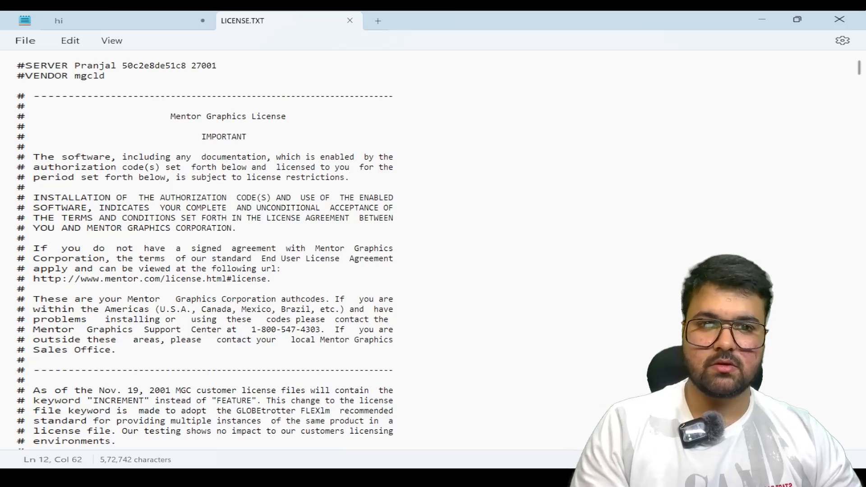
{"action": "left_click", "coordinate": [26, 40]}
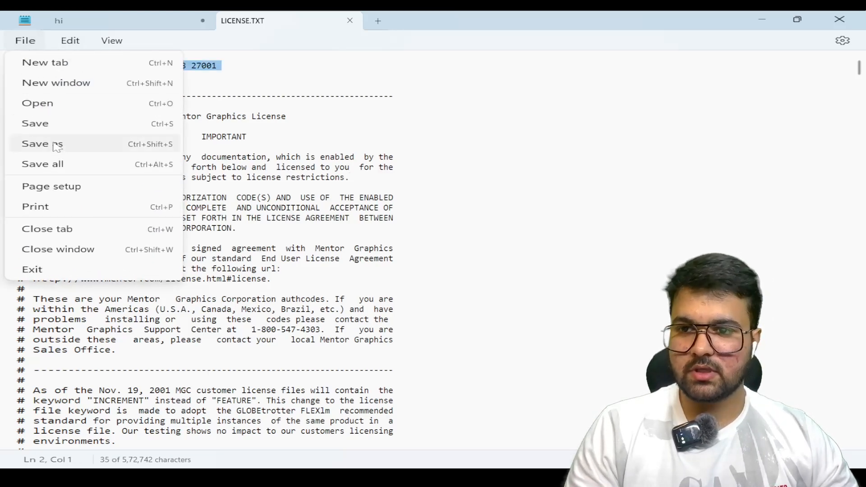
{"action": "left_click", "coordinate": [36, 144]}
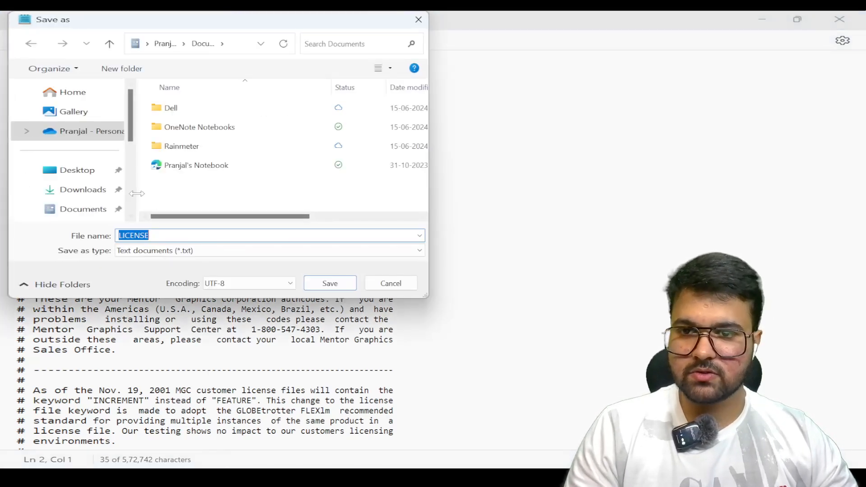
{"action": "type", "text": "."}
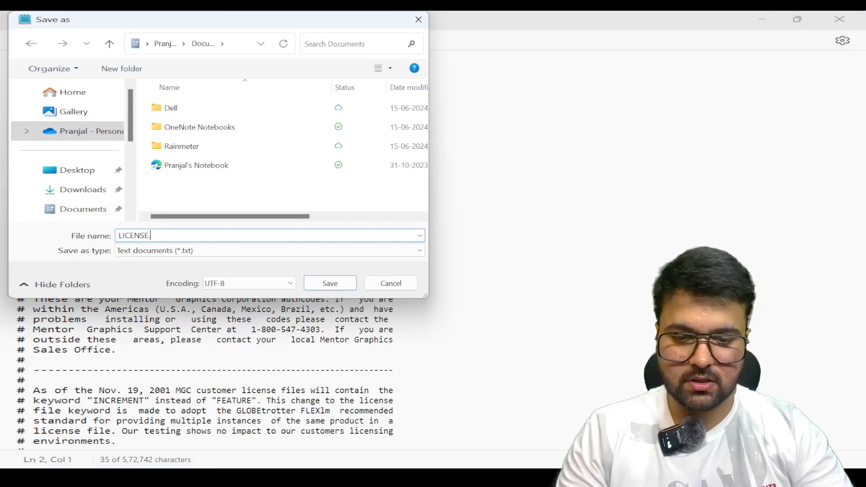
{"action": "type", "text": "txt"}
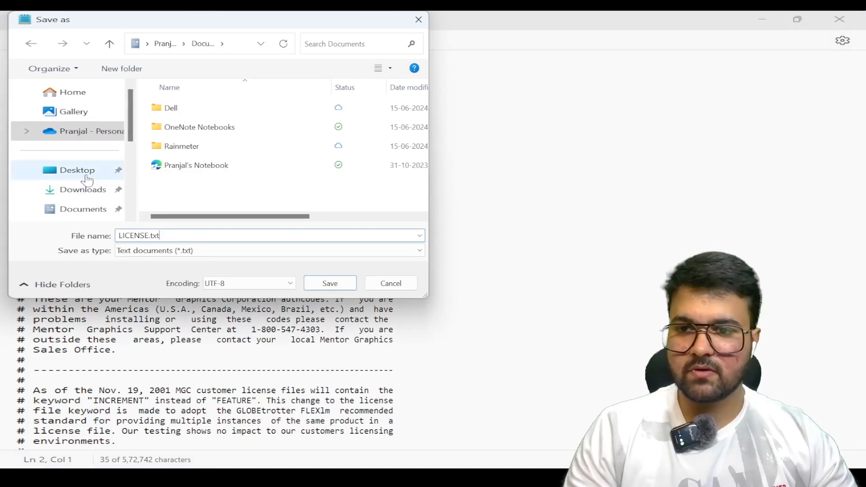
{"action": "left_click", "coordinate": [77, 170]}
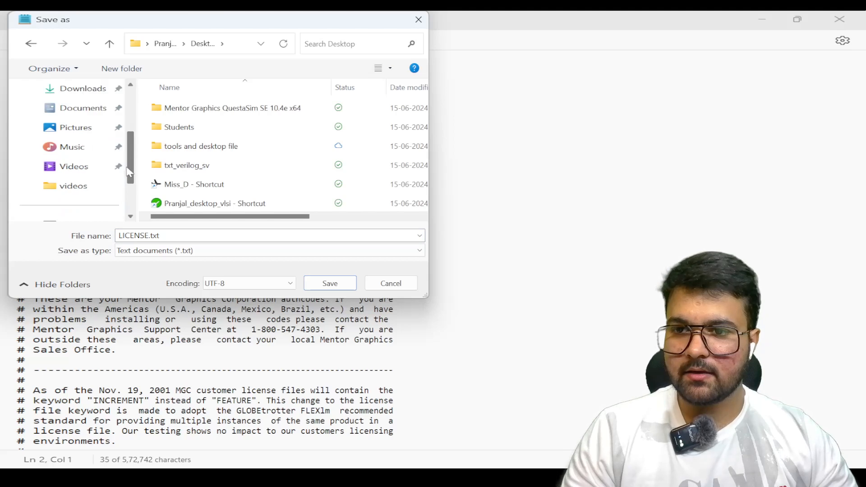
{"action": "left_click", "coordinate": [68, 167]}
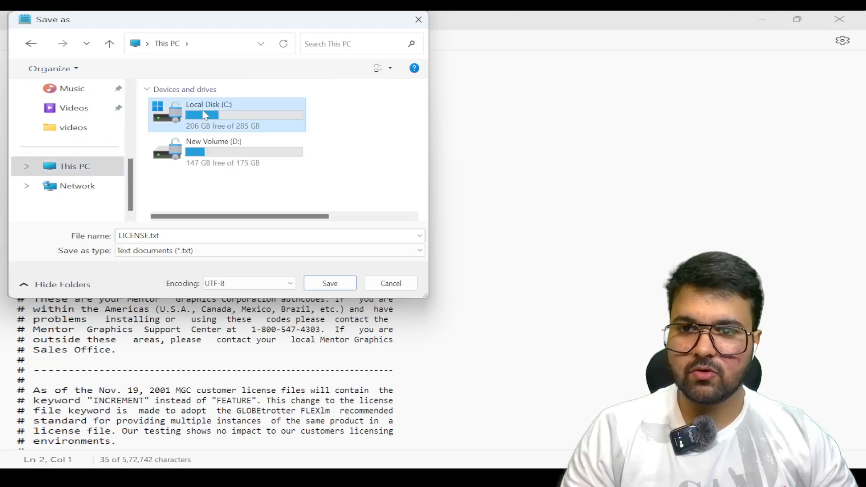
{"action": "double_click", "coordinate": [208, 114]}
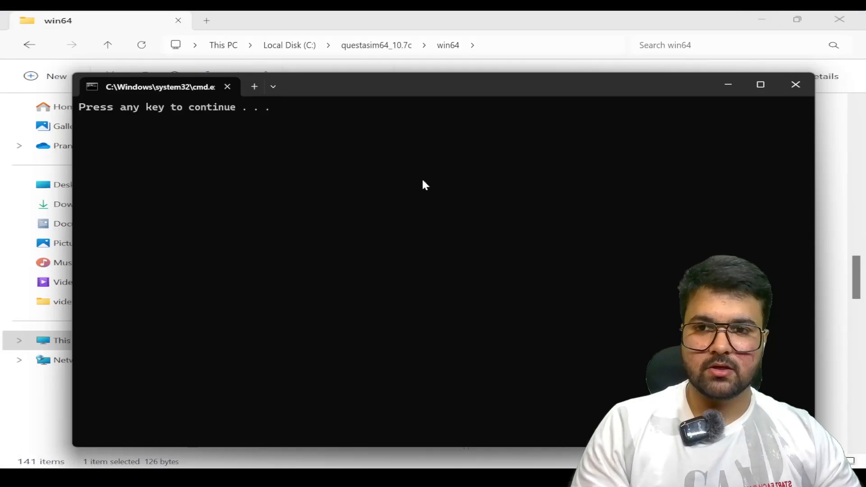
Close the finished patch console window and start a Windows search
{"action": "left_click", "coordinate": [795, 85]}
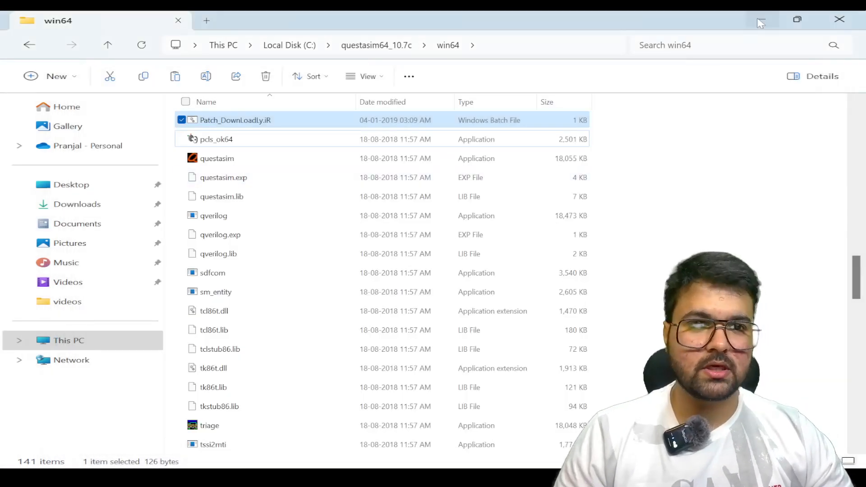
{"action": "scroll", "scroll_direction": "down", "scroll_amount": 3}
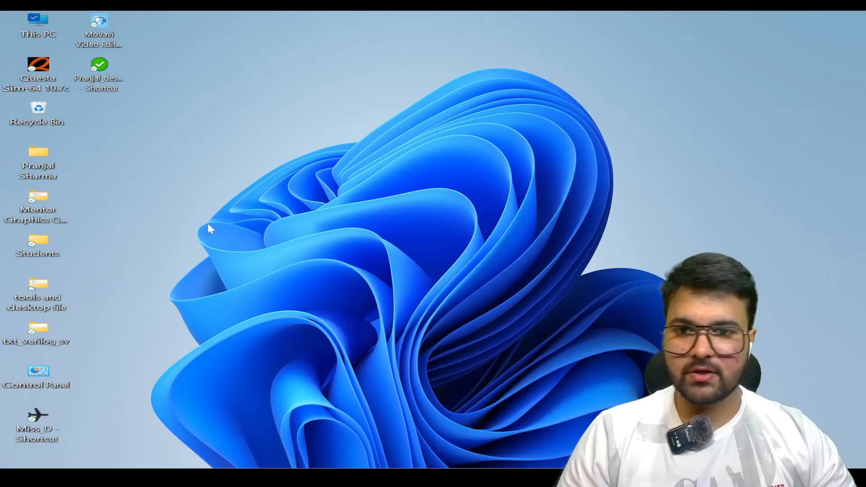
{"action": "mouse_move", "coordinate": [534, 262]}
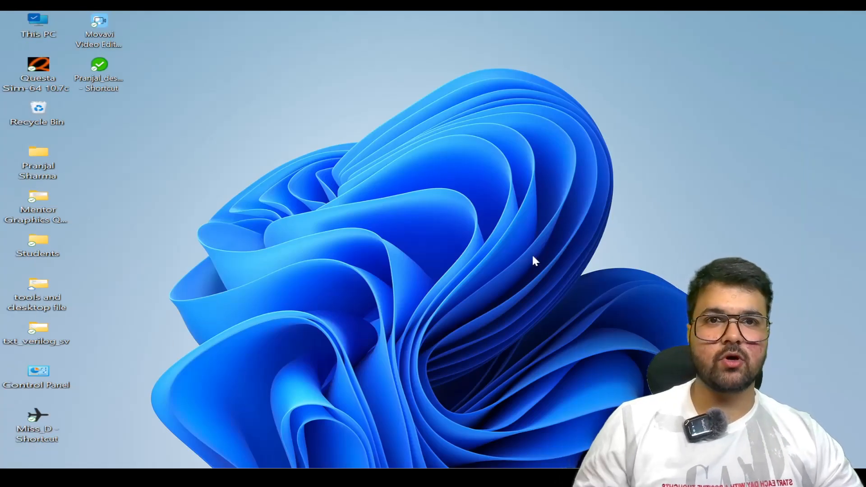
{"action": "mouse_move", "coordinate": [841, 266]}
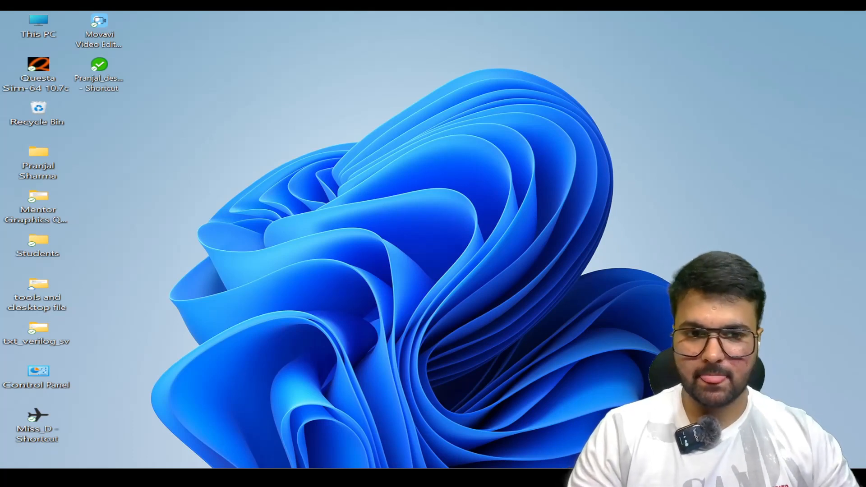
{"action": "type", "text": "excel"}
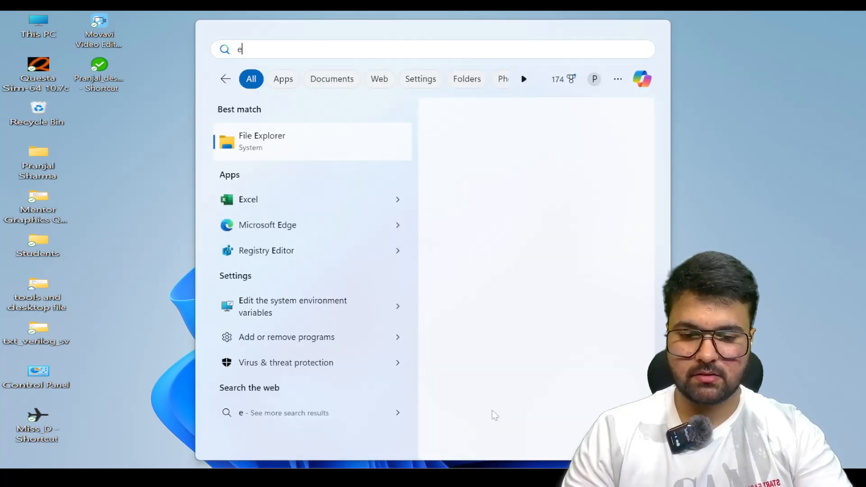
Search "env" and choose "Edit environment variables for your account"
{"action": "type", "text": "nv"}
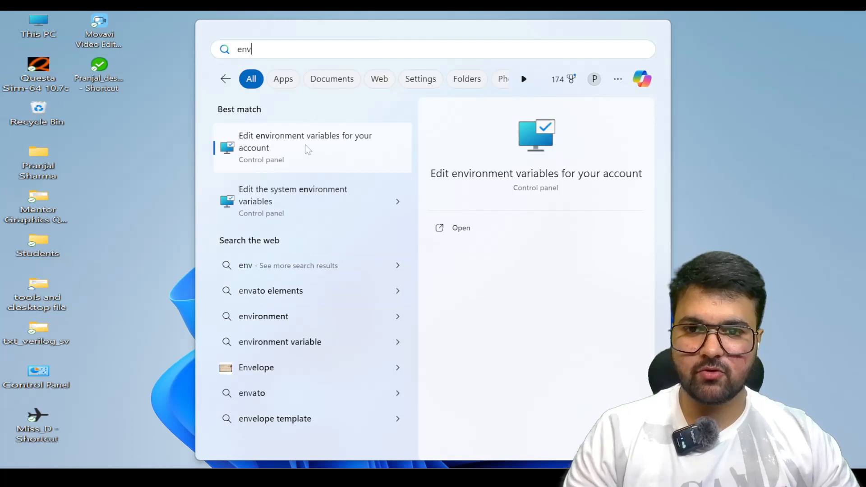
{"action": "mouse_move", "coordinate": [292, 165]}
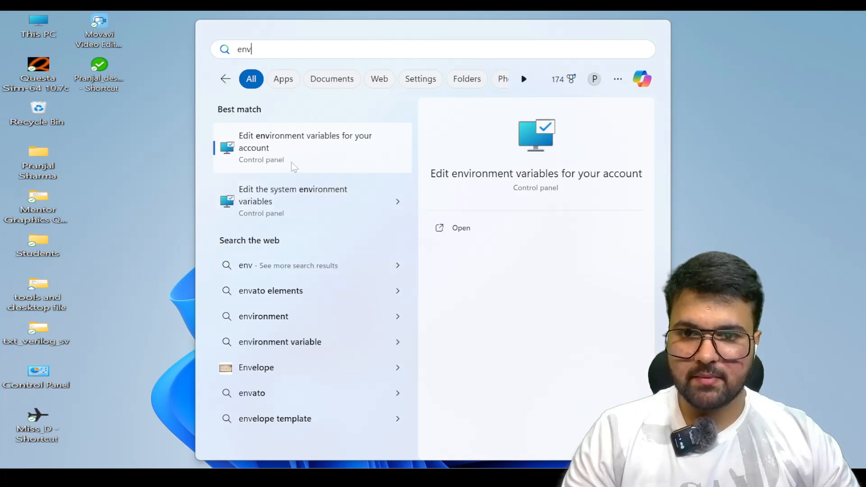
{"action": "left_click", "coordinate": [305, 142]}
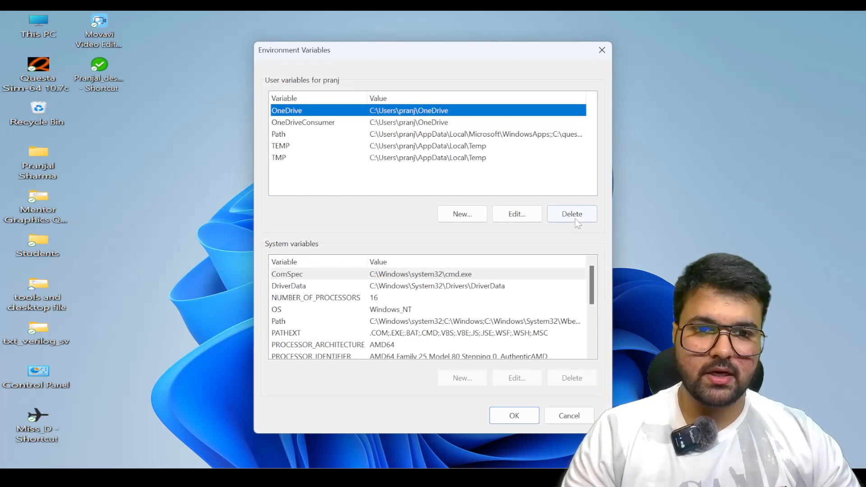
Create a new user variable named MGLS_LICENSE_FILE and browse for its value file
{"action": "left_click", "coordinate": [462, 214]}
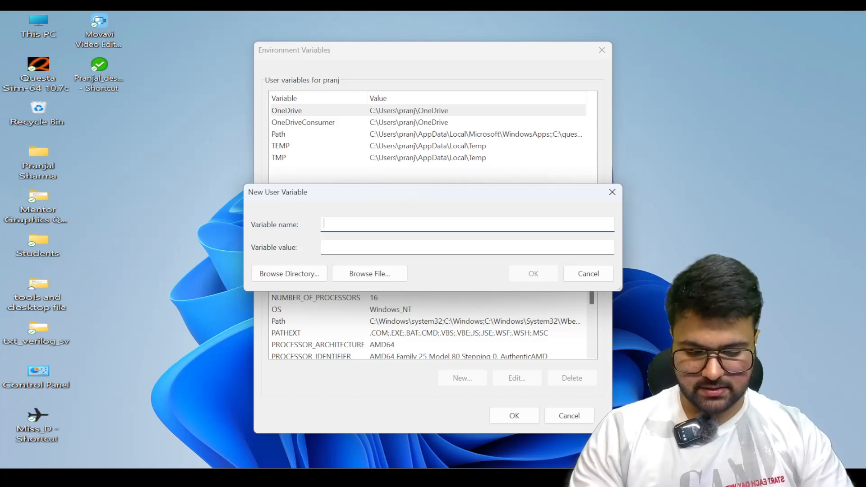
{"action": "type", "text": "MG"}
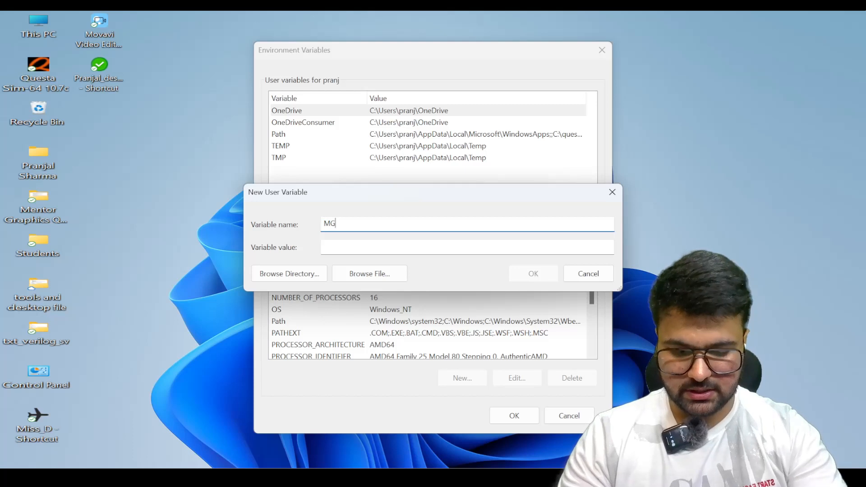
{"action": "type", "text": "LS_LICENSE_FILE"}
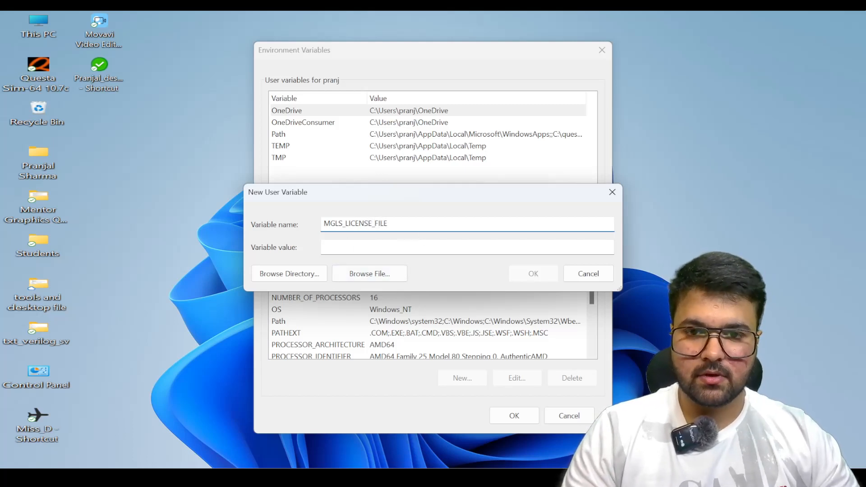
{"action": "left_click", "coordinate": [467, 247]}
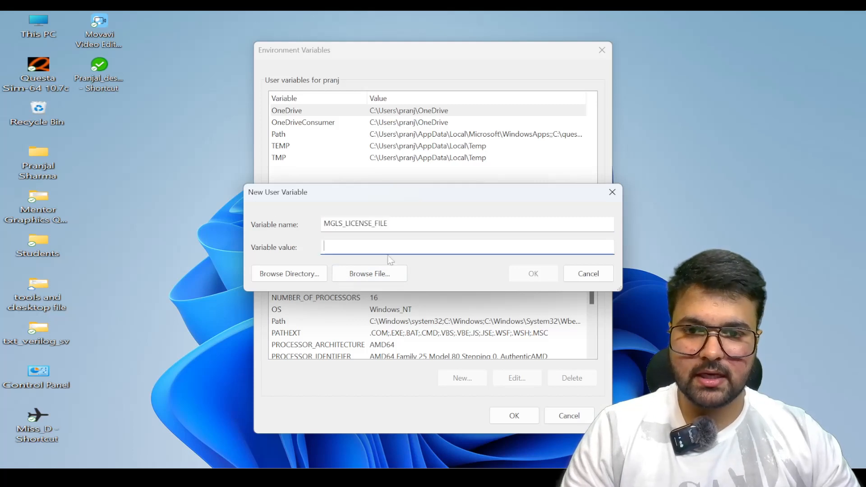
{"action": "left_click", "coordinate": [289, 273]}
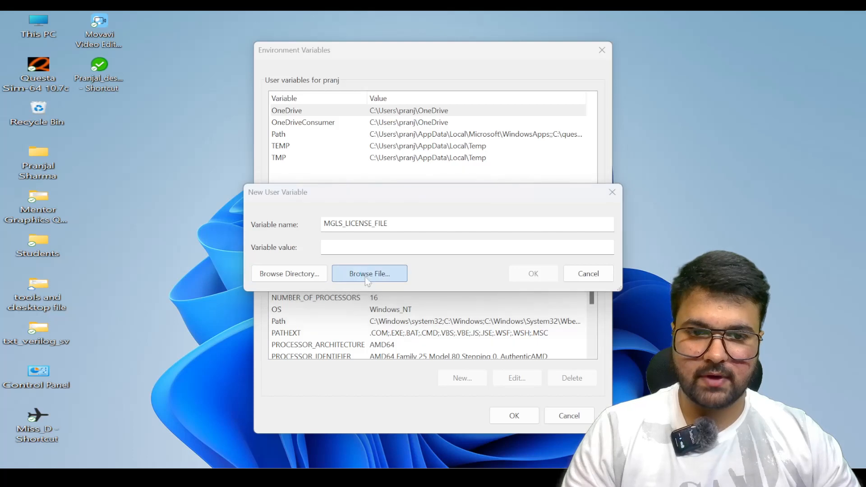
{"action": "left_click", "coordinate": [370, 273]}
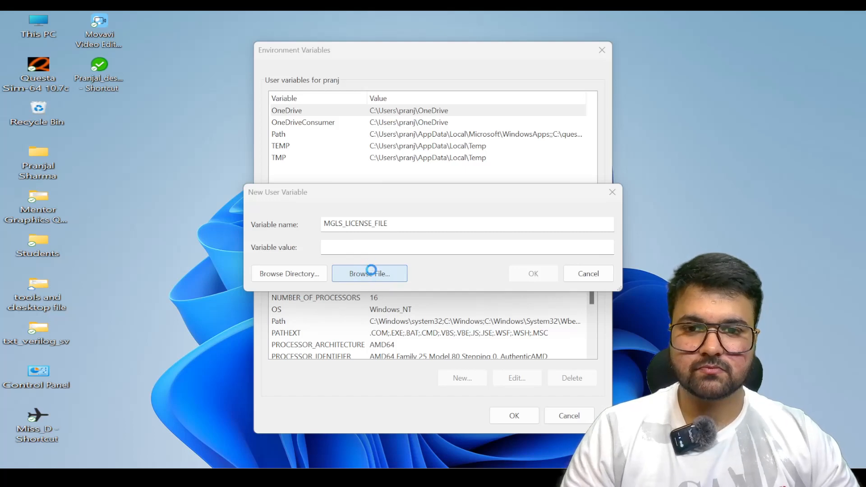
{"action": "left_click", "coordinate": [370, 274]}
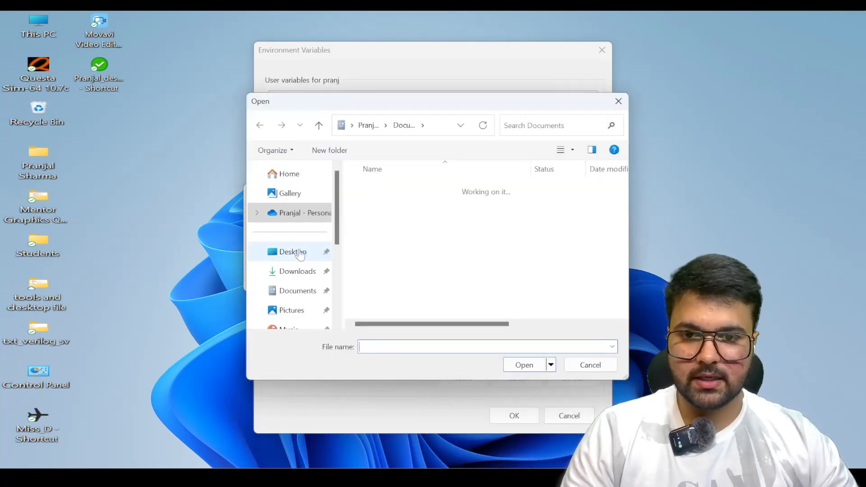
Browse from This PC into Local Disk (C:) and the questasim64_10.7c folder
{"action": "left_click", "coordinate": [294, 252]}
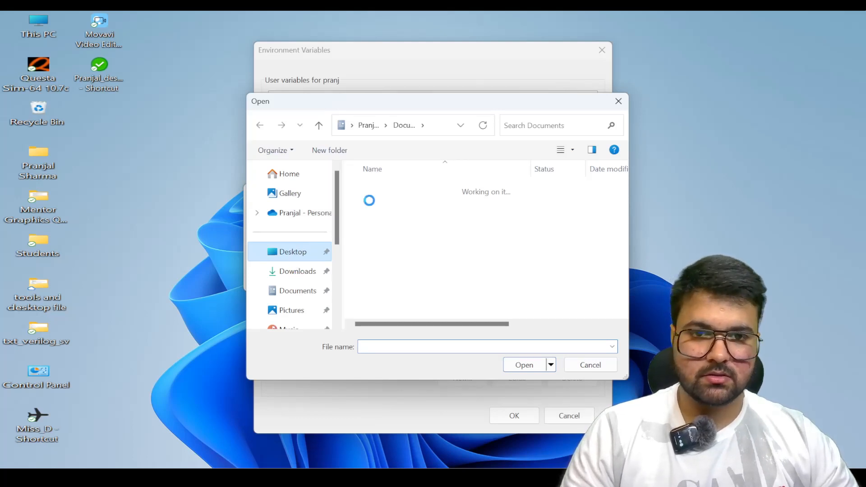
{"action": "left_click", "coordinate": [294, 252]}
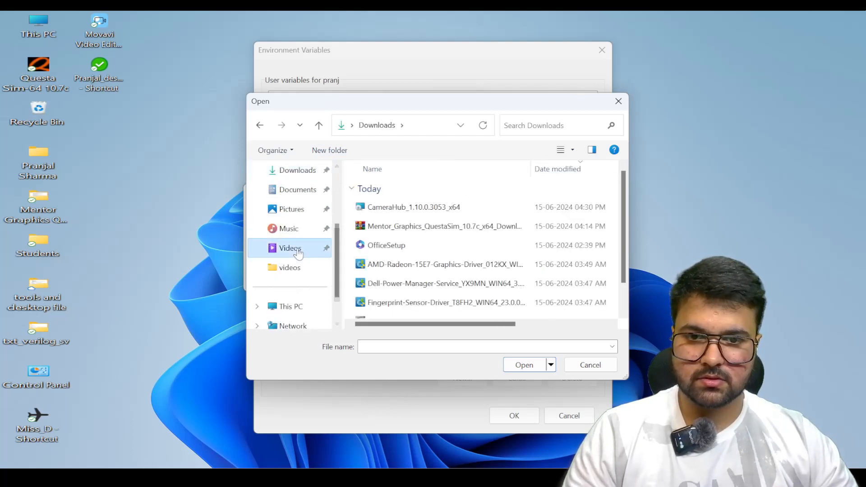
{"action": "left_click", "coordinate": [288, 228]}
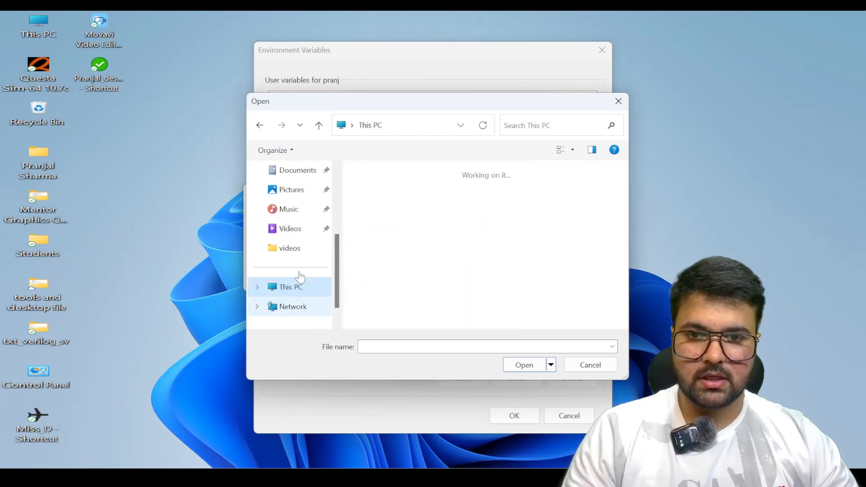
{"action": "mouse_move", "coordinate": [320, 278]}
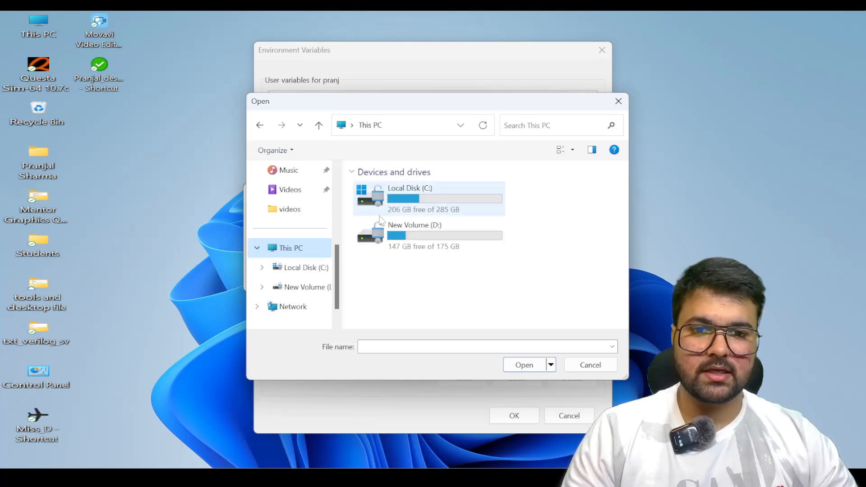
{"action": "left_click", "coordinate": [410, 199]}
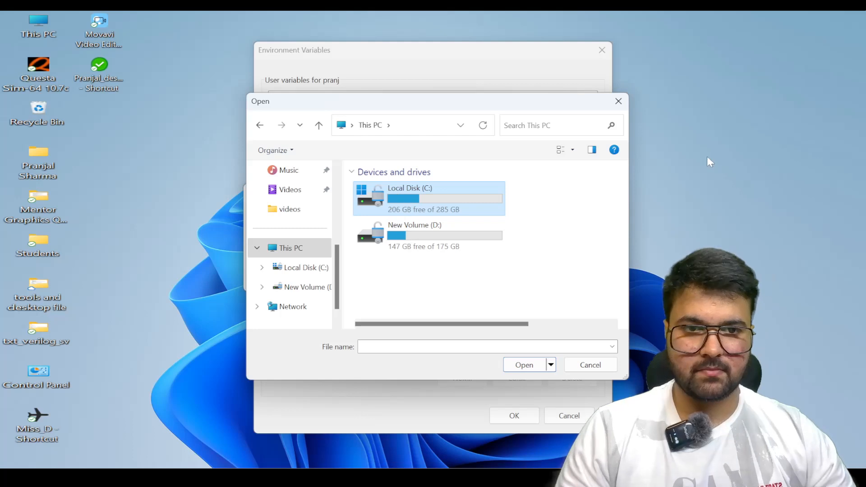
{"action": "mouse_move", "coordinate": [685, 153]}
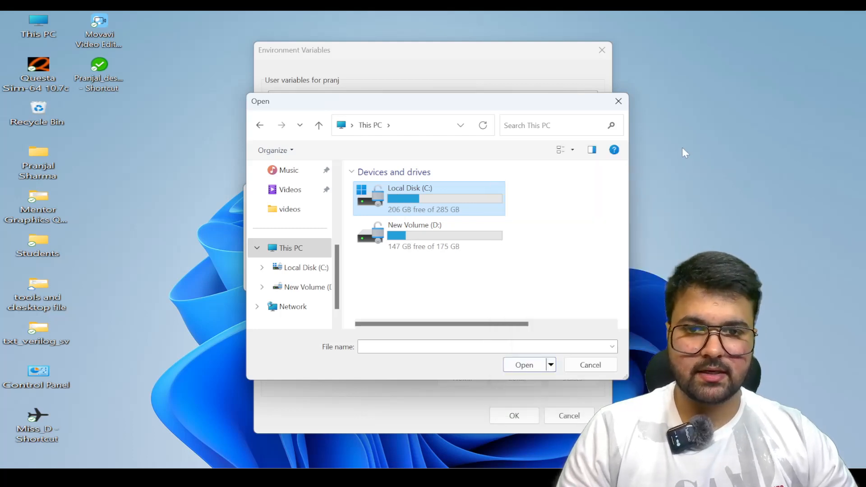
{"action": "double_click", "coordinate": [410, 198]}
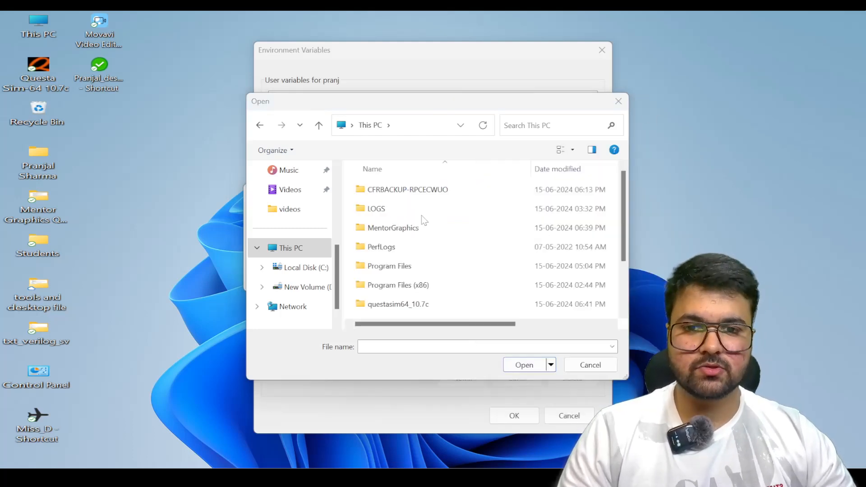
{"action": "mouse_move", "coordinate": [409, 310]}
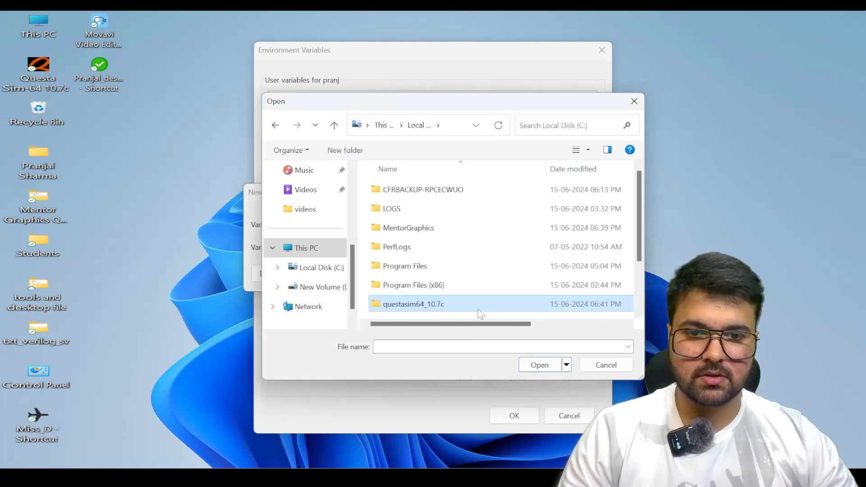
{"action": "double_click", "coordinate": [413, 305]}
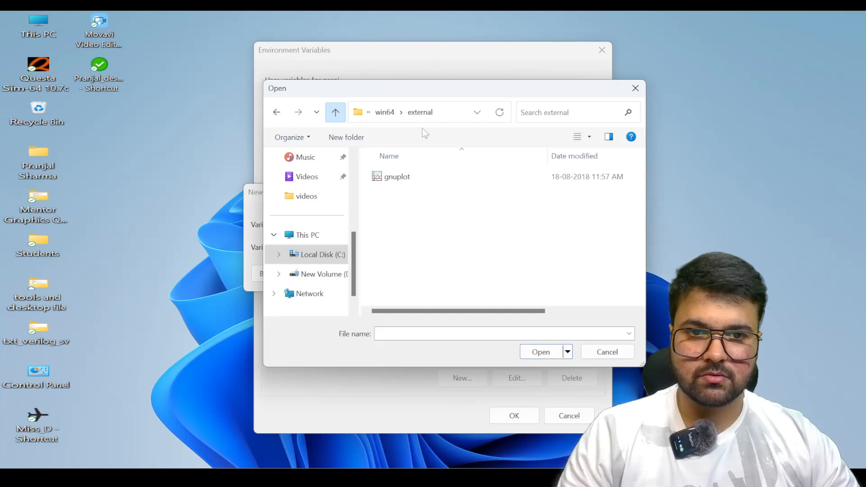
{"action": "mouse_move", "coordinate": [221, 165]}
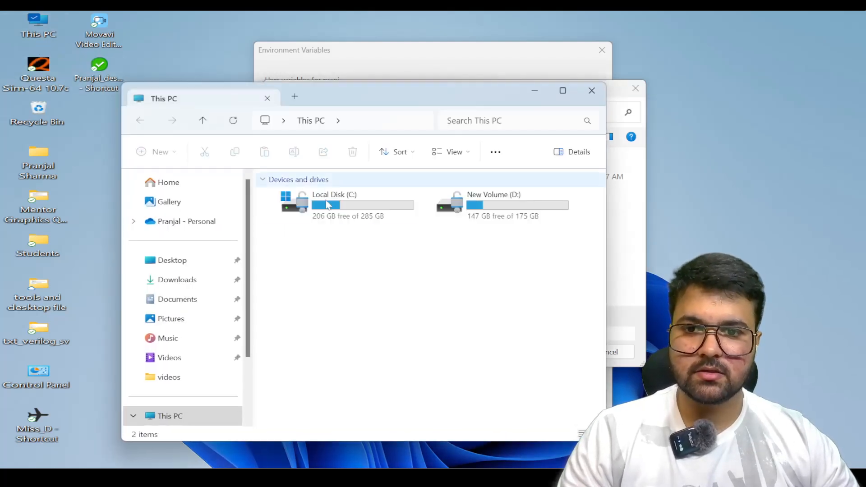
Check C:\questasim64_10.7c\win64 in File Explorer and scroll its file list
{"action": "double_click", "coordinate": [334, 195]}
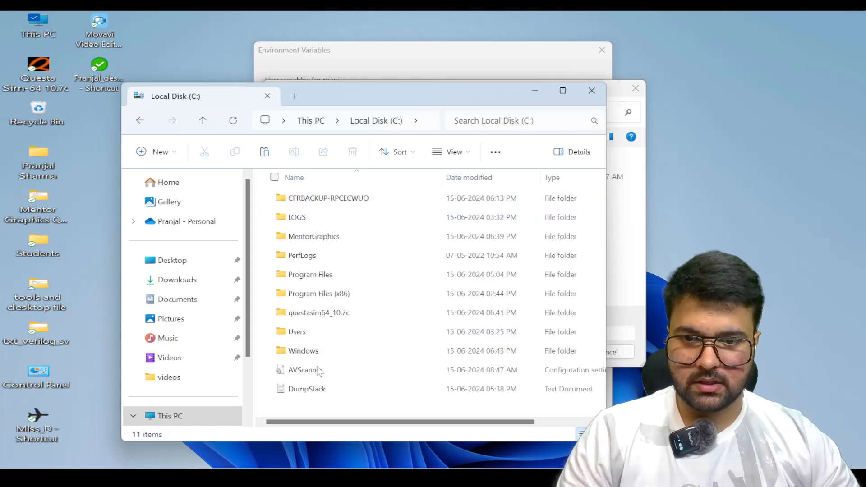
{"action": "double_click", "coordinate": [318, 313]}
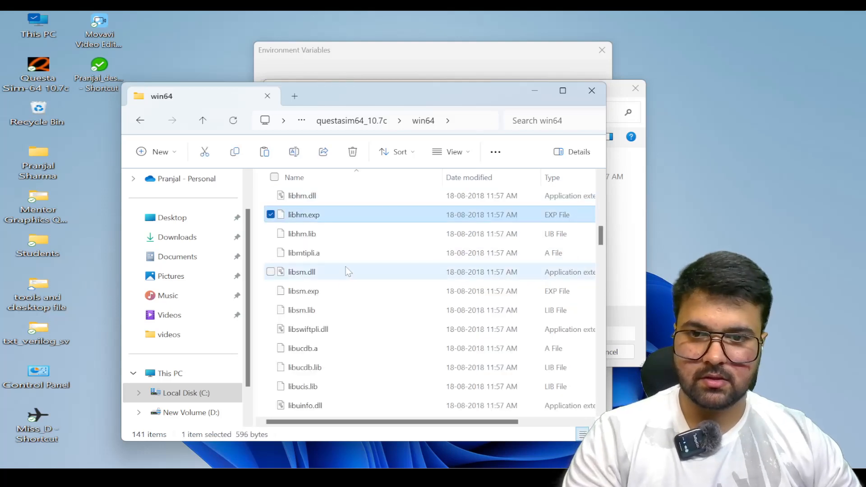
{"action": "scroll", "scroll_direction": "down", "scroll_amount": 3}
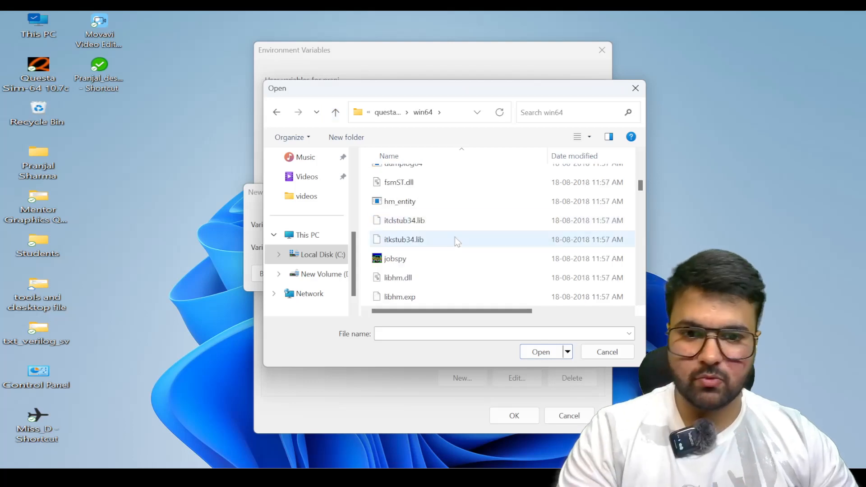
Choose C:\questasim64_10.7c\win64\LICENSE.txt as the MGLS_LICENSE_FILE value
{"action": "left_click", "coordinate": [398, 277]}
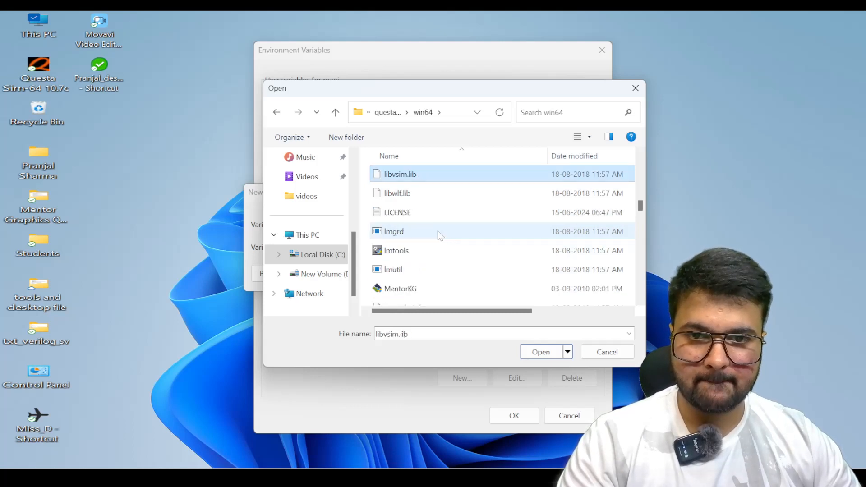
{"action": "left_click", "coordinate": [397, 213]}
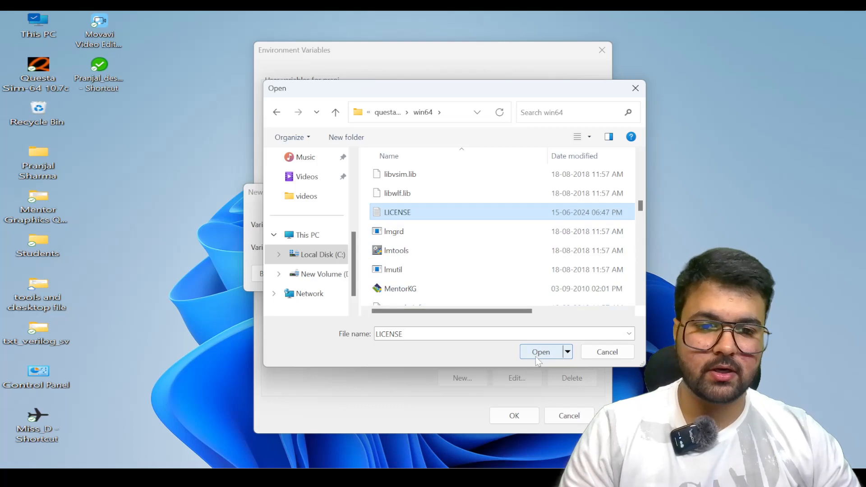
{"action": "left_click", "coordinate": [541, 352]}
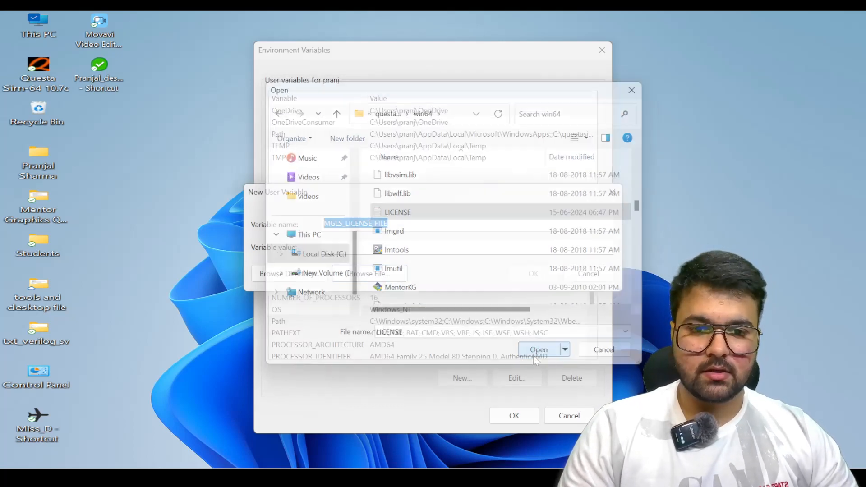
Save the MGLS_LICENSE_FILE variable and close the Environment Variables dialog
{"action": "left_click", "coordinate": [538, 349]}
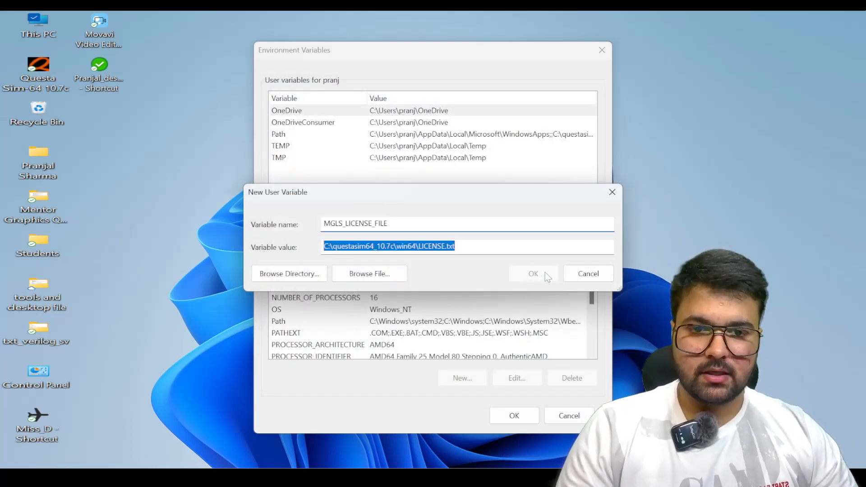
{"action": "left_click", "coordinate": [533, 274]}
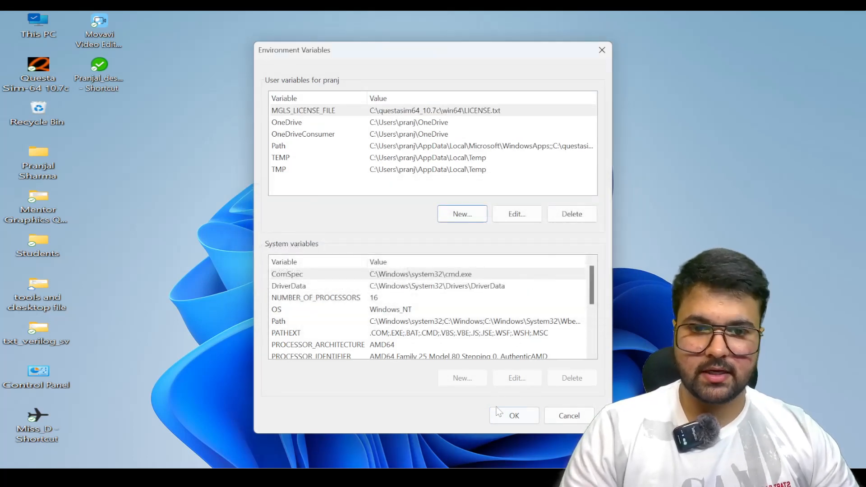
{"action": "left_click", "coordinate": [514, 415]}
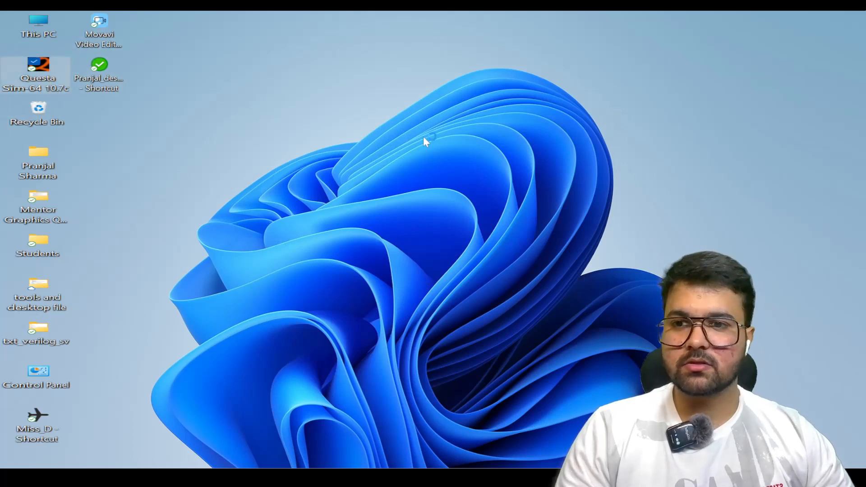
Launch Questa Sim-64 10.7c from its desktop shortcut, retrying once
{"action": "double_click", "coordinate": [37, 64]}
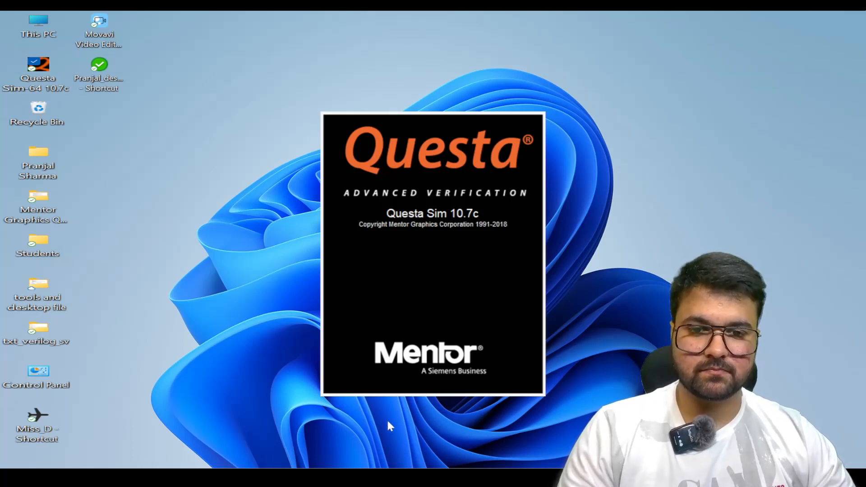
{"action": "mouse_move", "coordinate": [567, 302]}
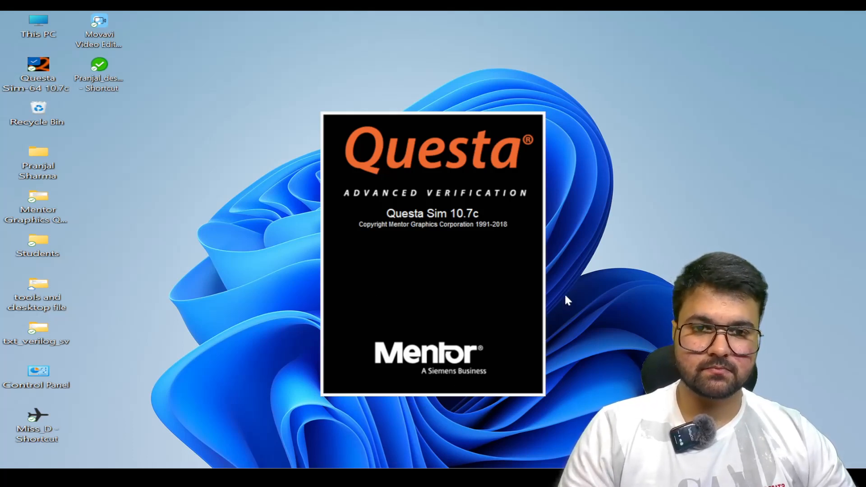
{"action": "mouse_move", "coordinate": [389, 169]}
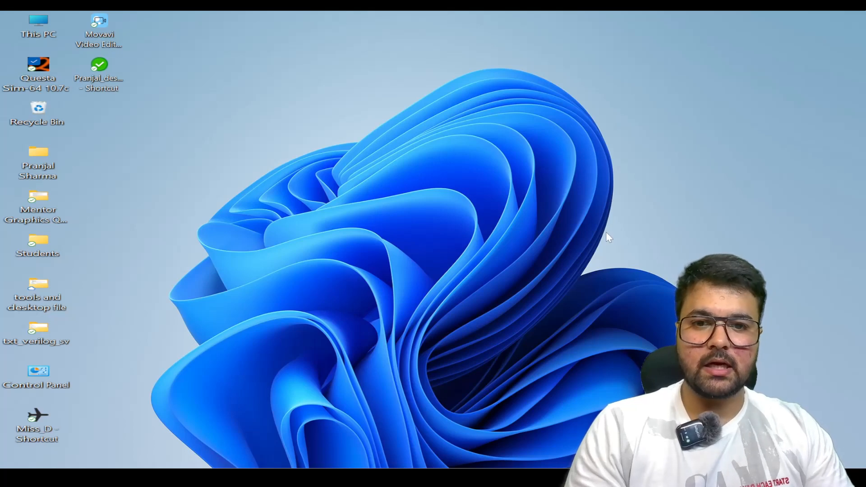
{"action": "double_click", "coordinate": [37, 64]}
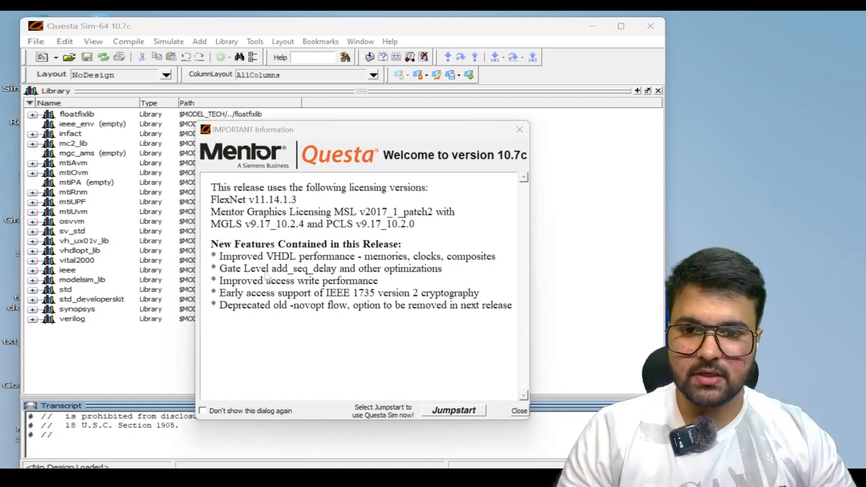
Close the IMPORTANT Information welcome notice for version 10.7c
{"action": "left_click", "coordinate": [530, 411]}
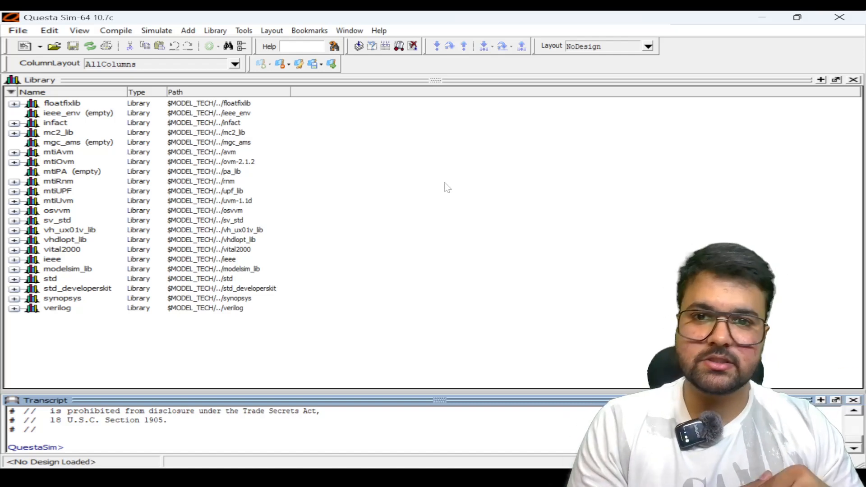
{"action": "mouse_move", "coordinate": [525, 222]}
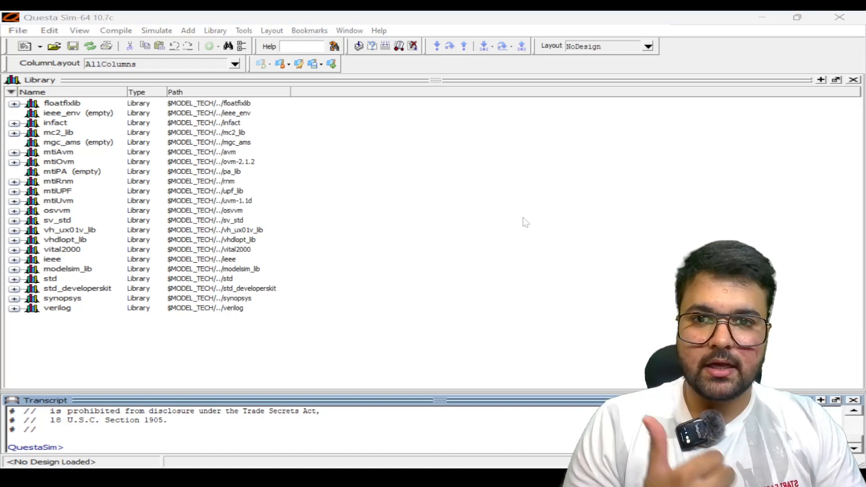